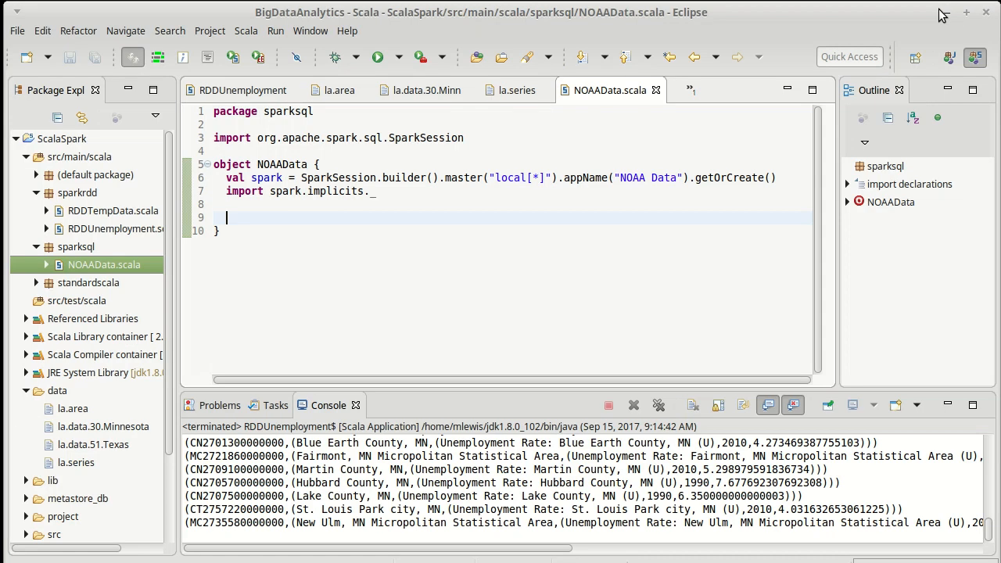
mouse_move(312, 181)
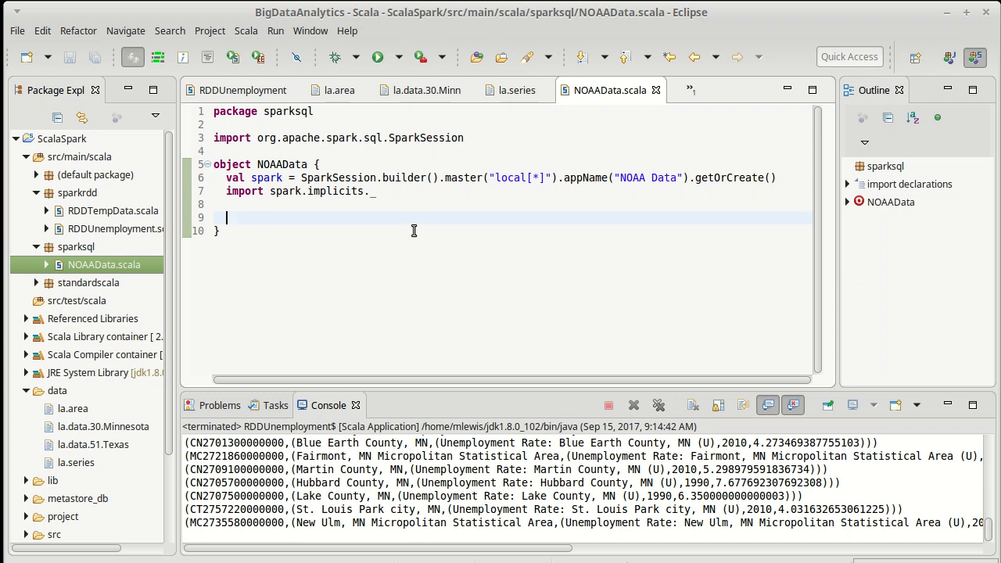
- Add spark.sparkContext.setLogLevel("WARN") after the implicits import, save, and add blank lines
type("spark")
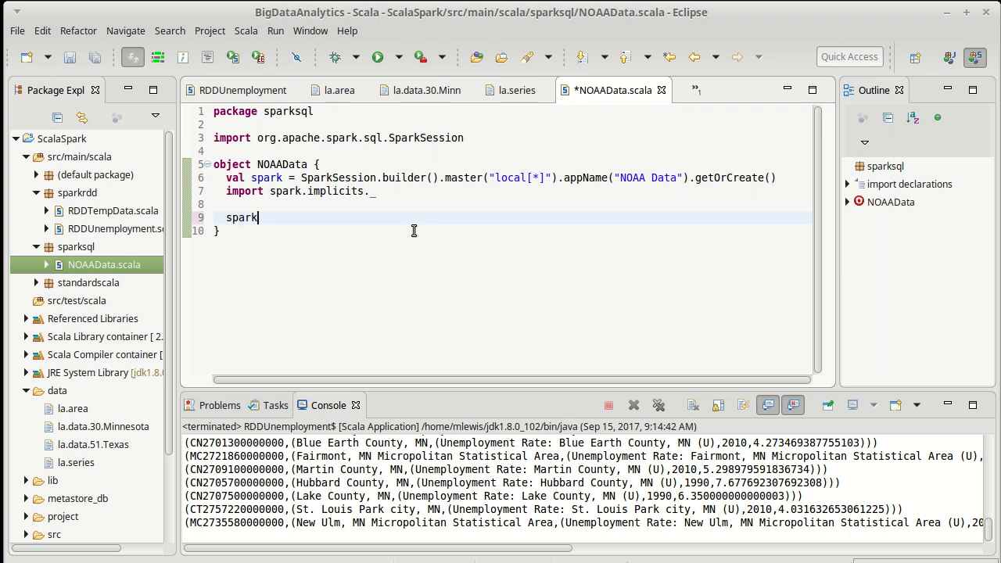
type(".")
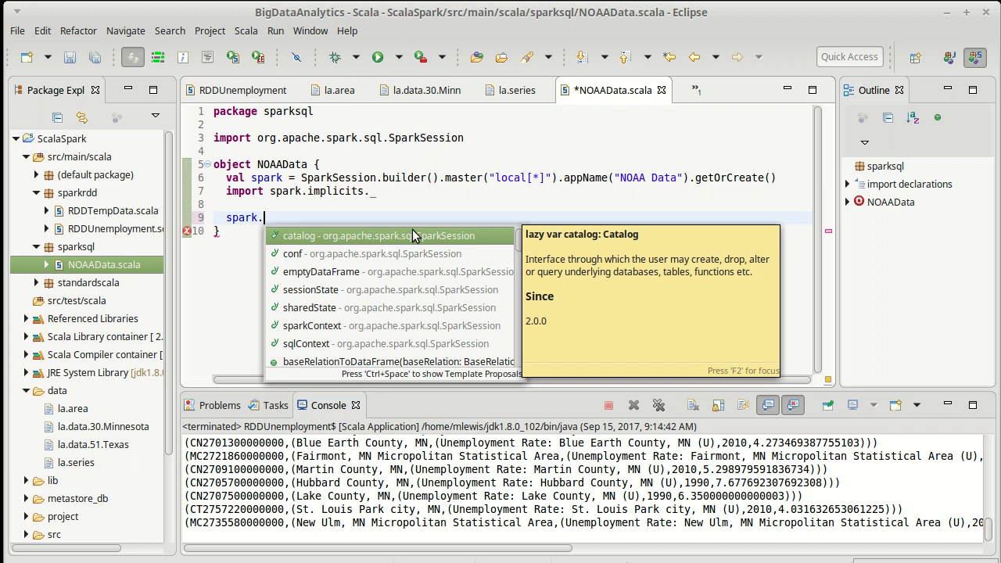
type("sparkContext")
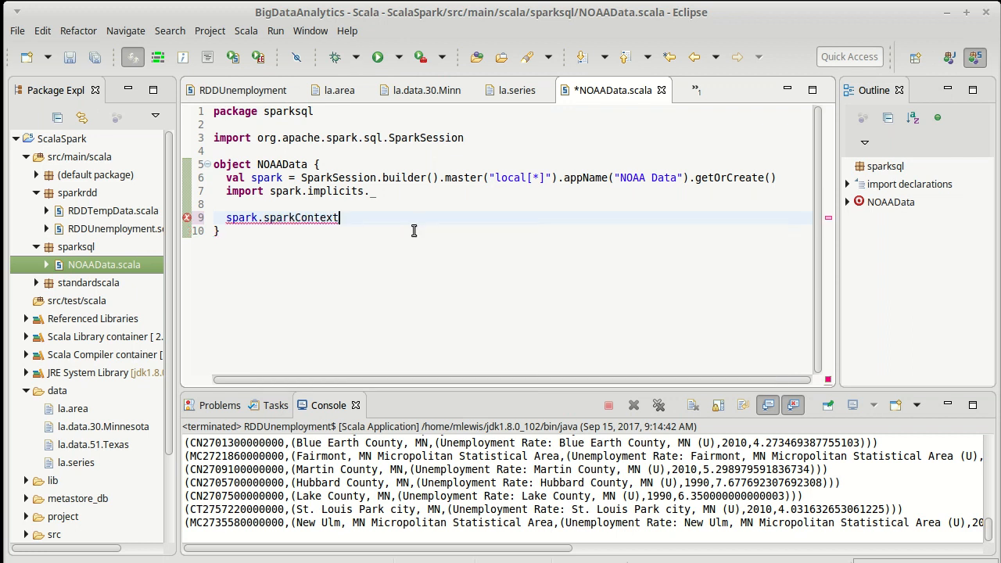
type(".s")
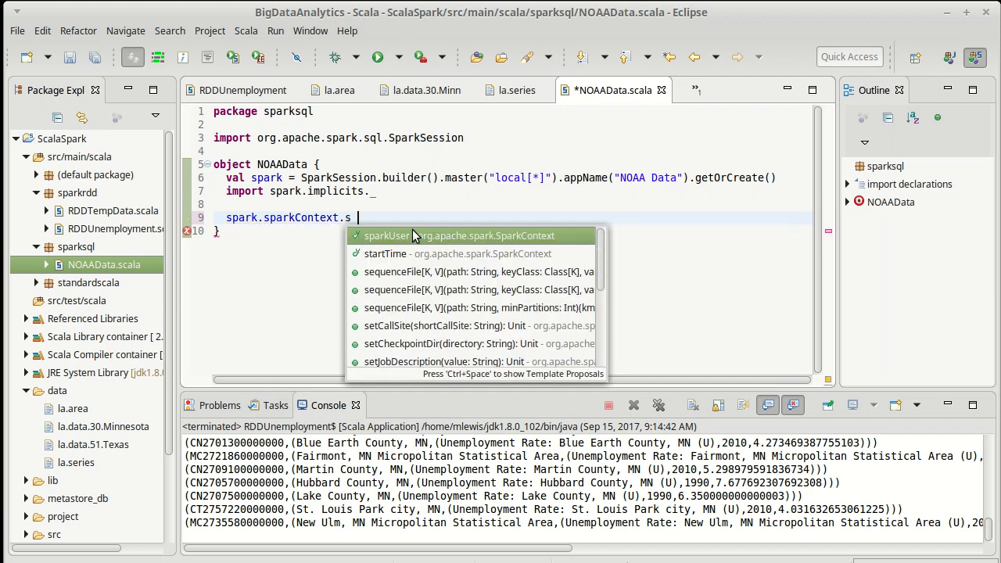
type("etL")
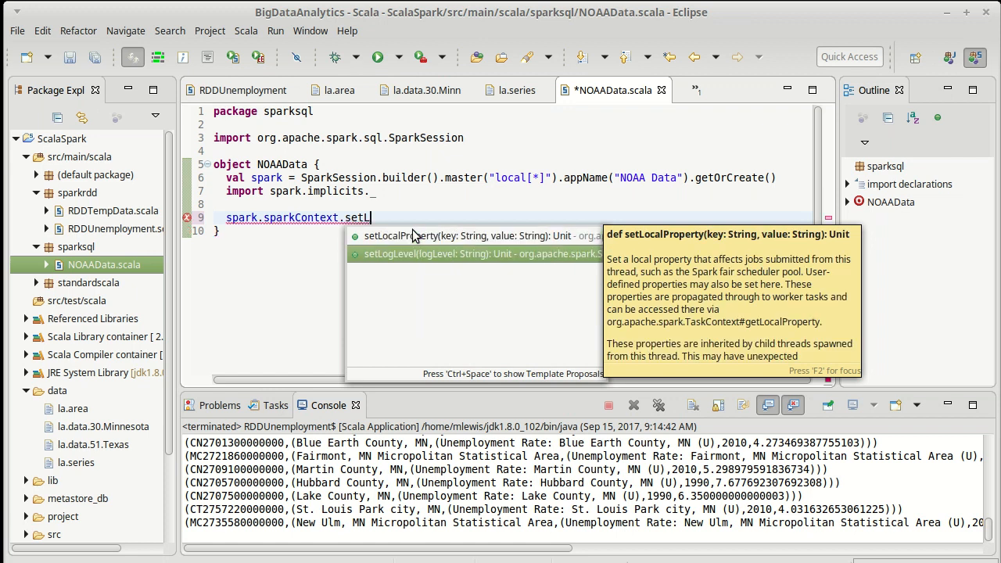
left_click(455, 253)
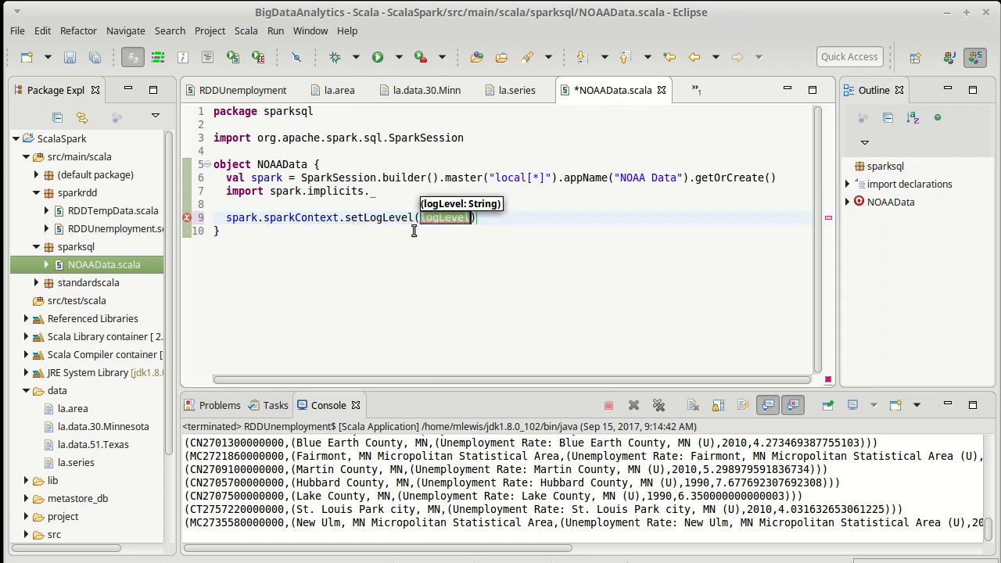
type("\"WARN\"")
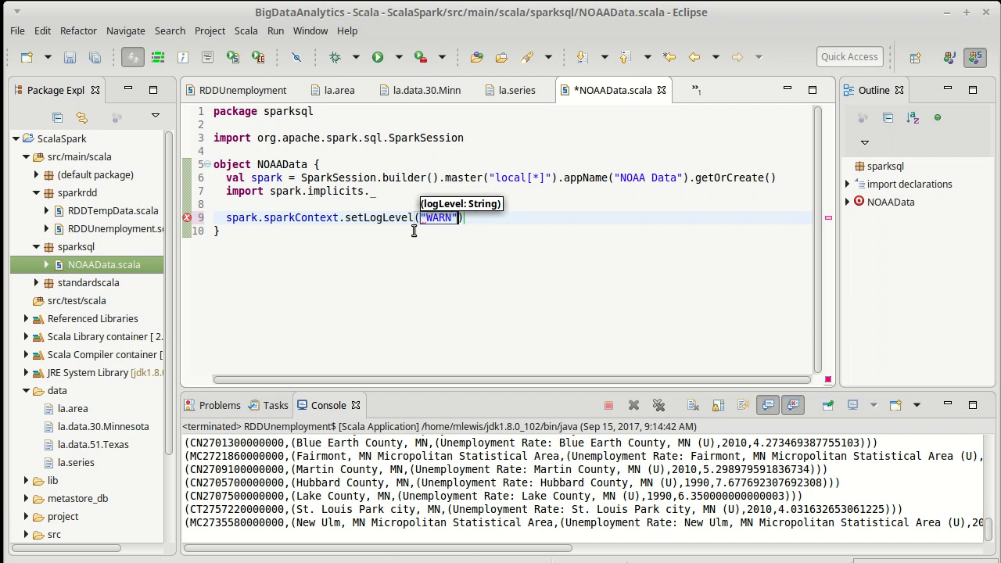
key("ctrl+s")
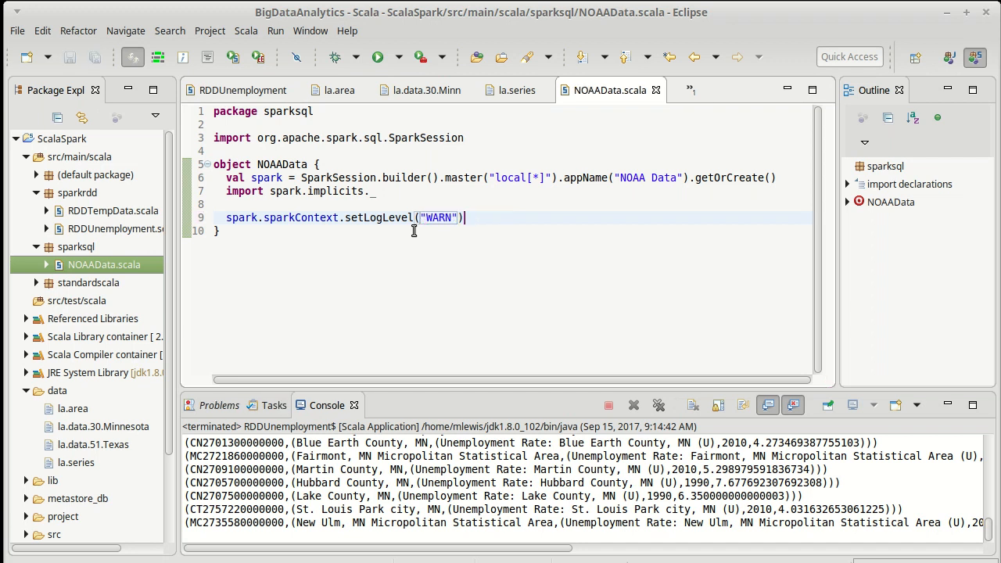
key("Enter")
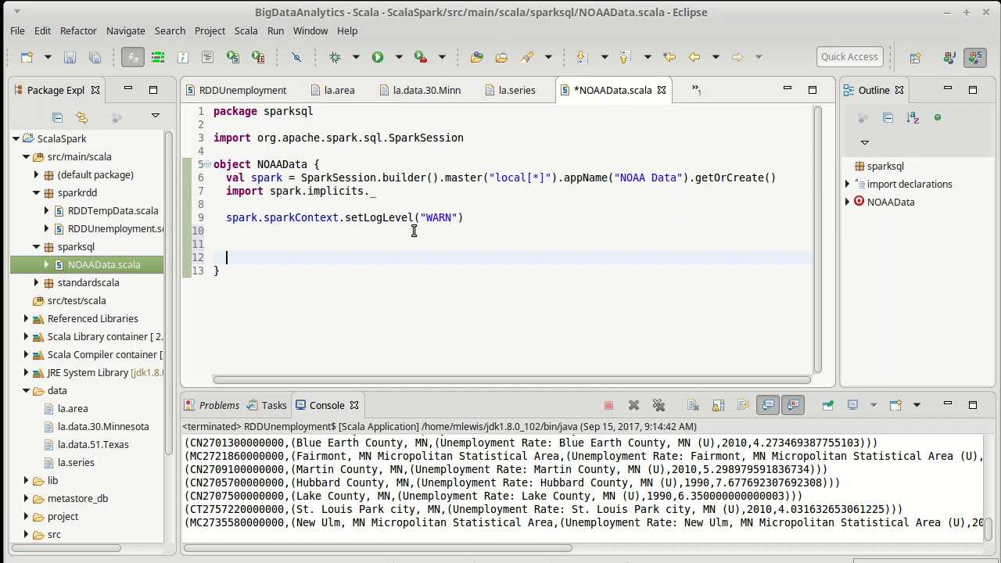
- Add spark.stop() at the end of the NOAAData object and save the file
type("spark.")
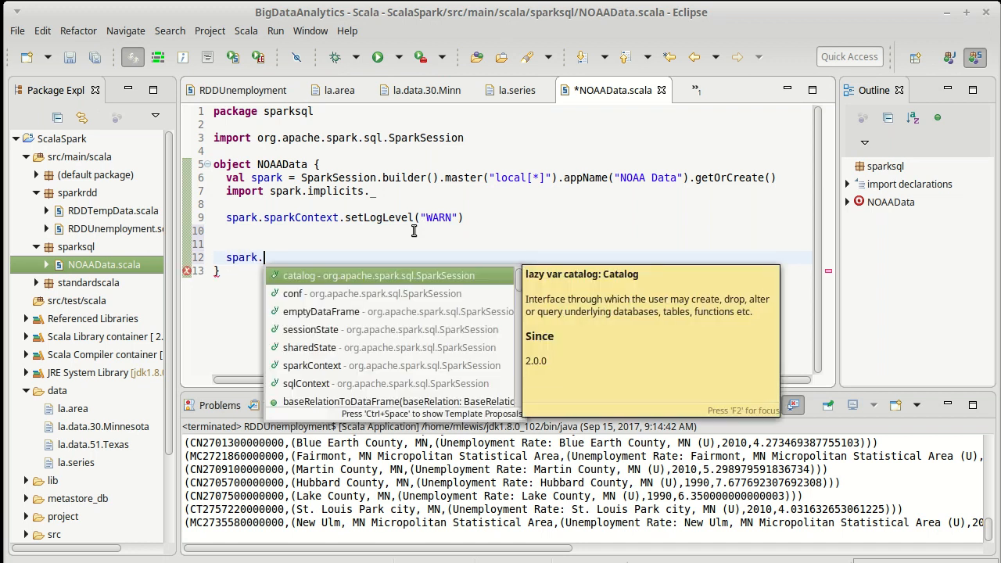
type("stop()")
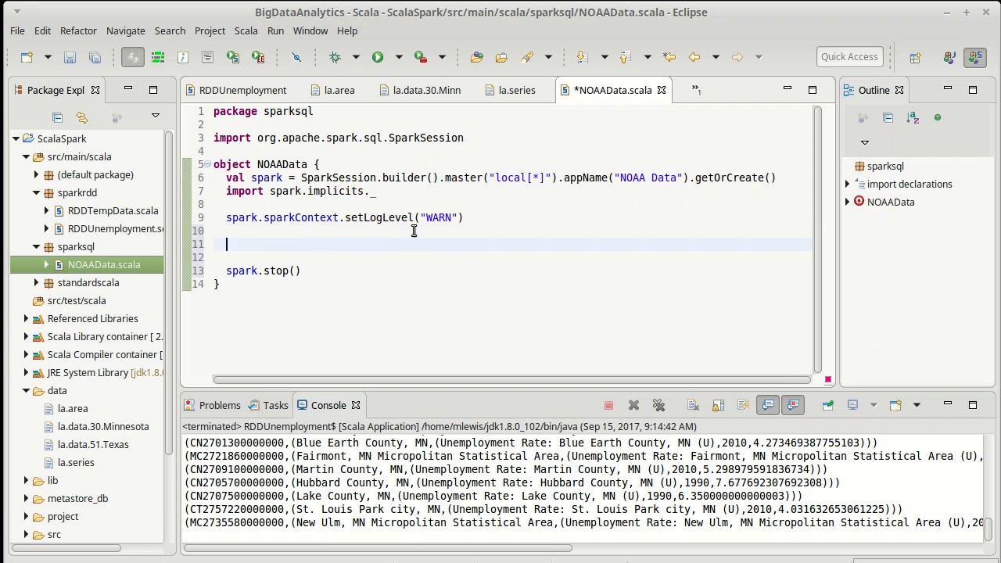
key("ctrl+s")
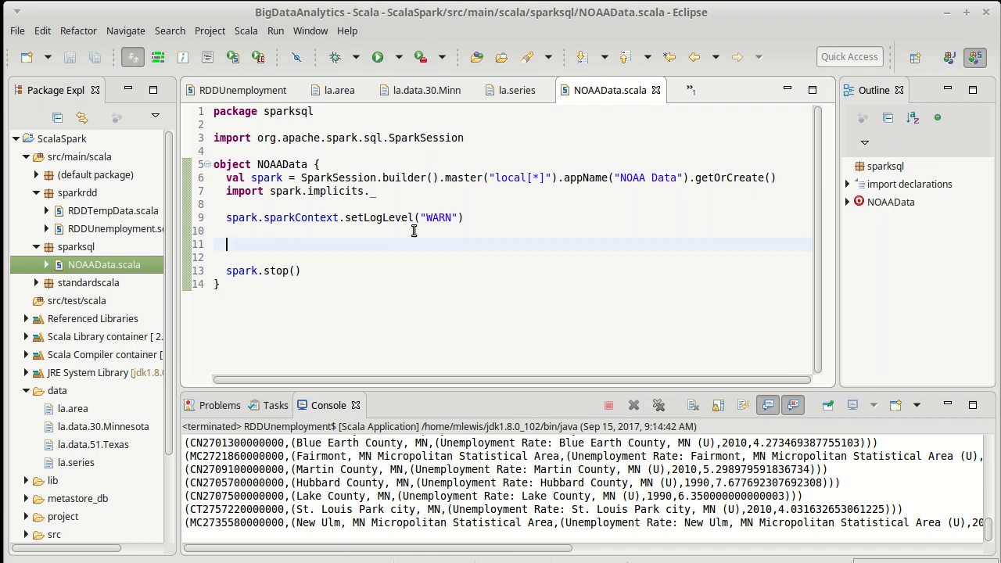
mouse_move(328, 170)
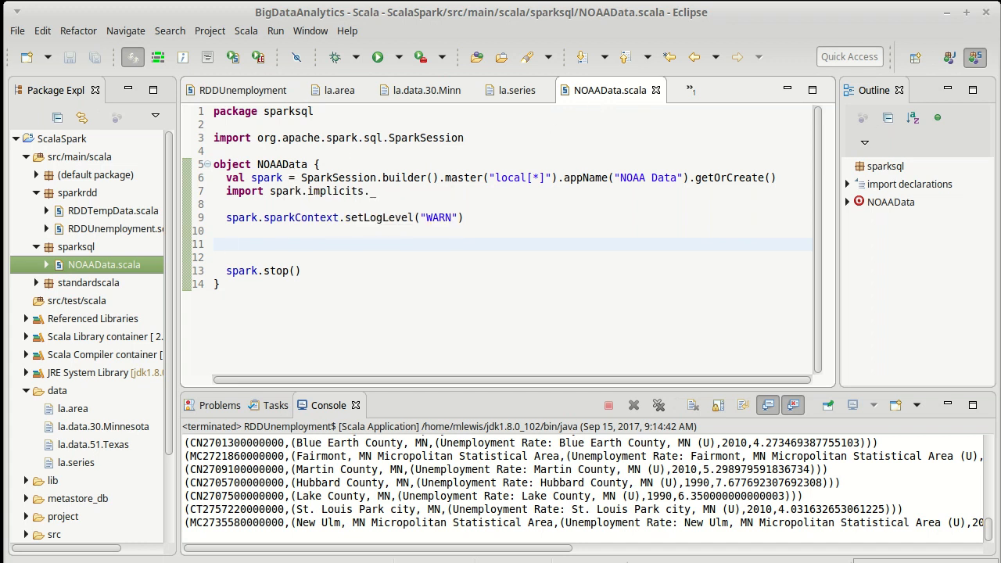
left_click(228, 243)
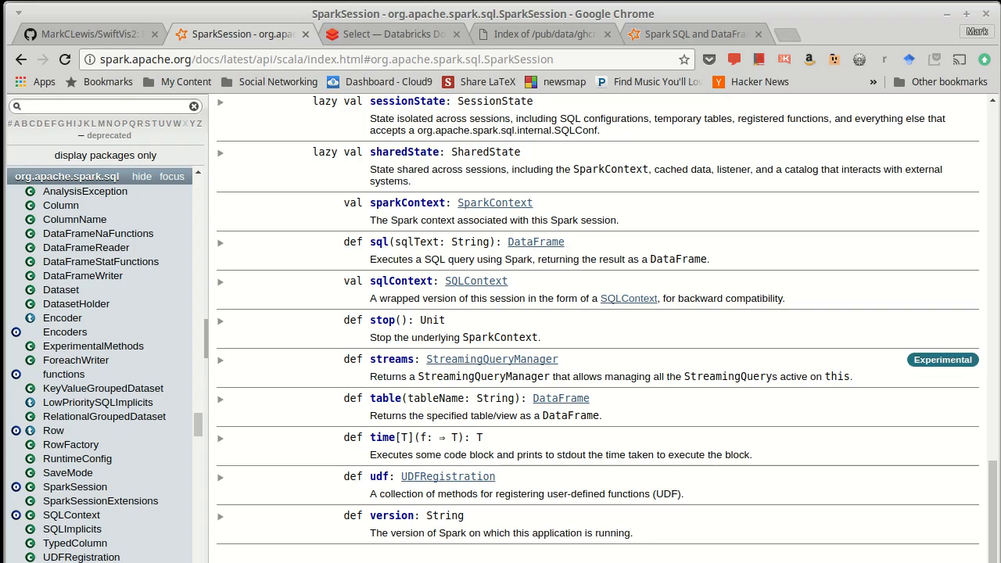
- Browse NOAA's GHCN daily directory, look through the by_year yearly files, and return
left_click(542, 33)
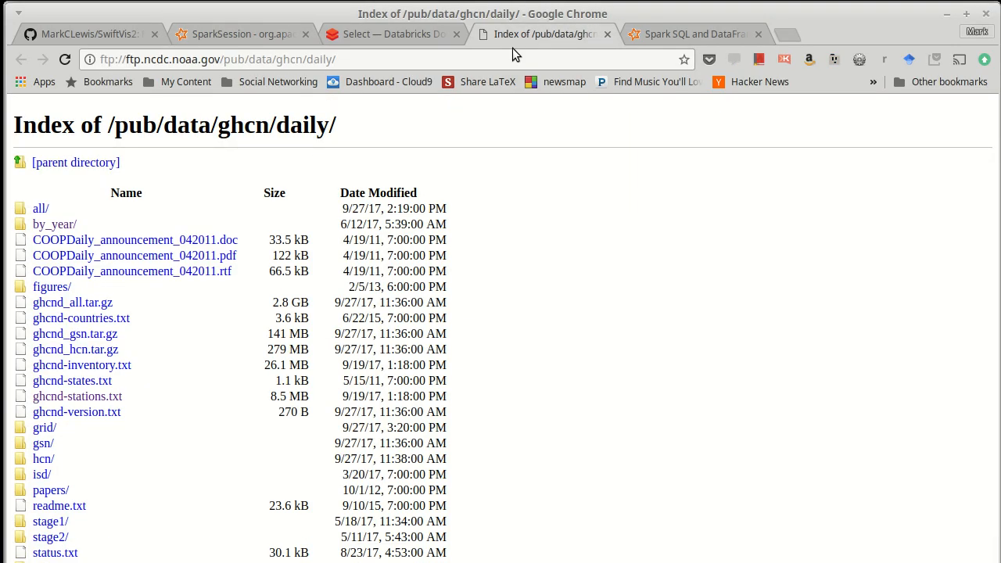
mouse_move(363, 174)
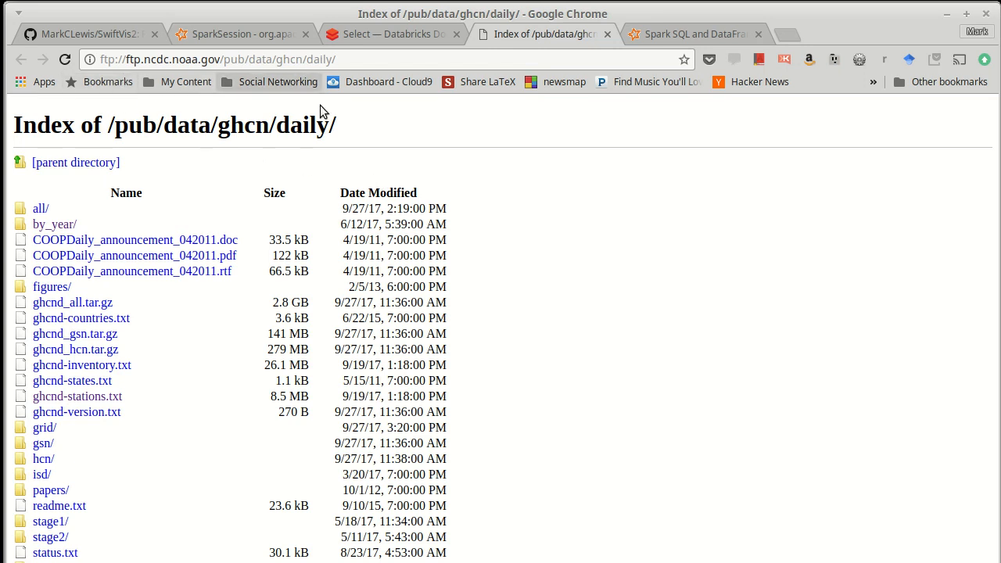
mouse_move(47, 228)
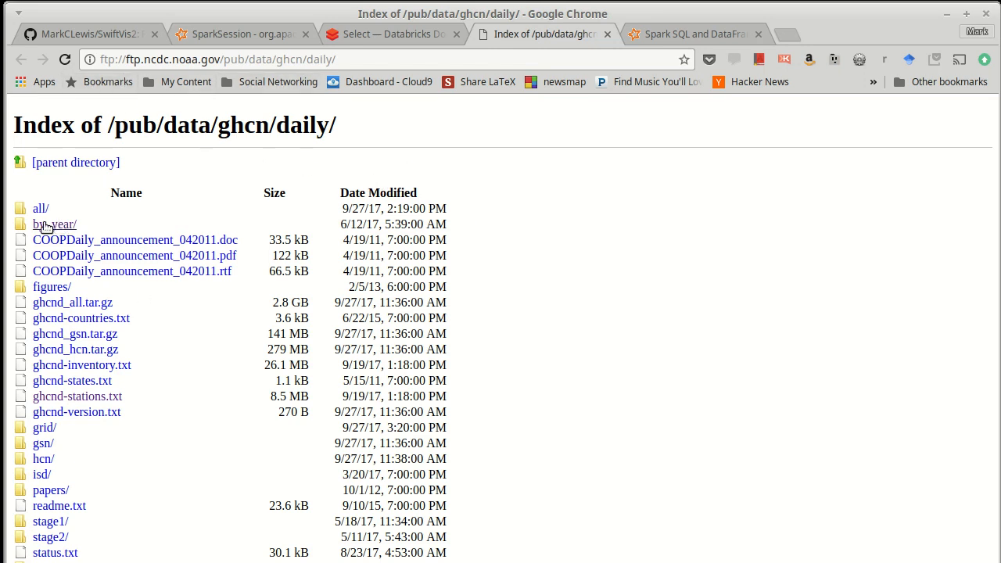
mouse_move(63, 232)
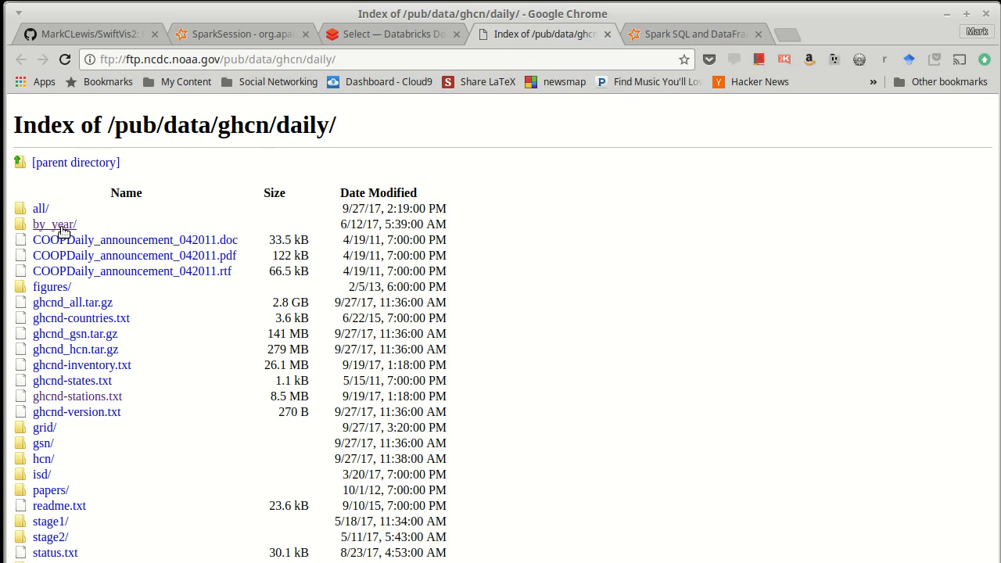
left_click(53, 224)
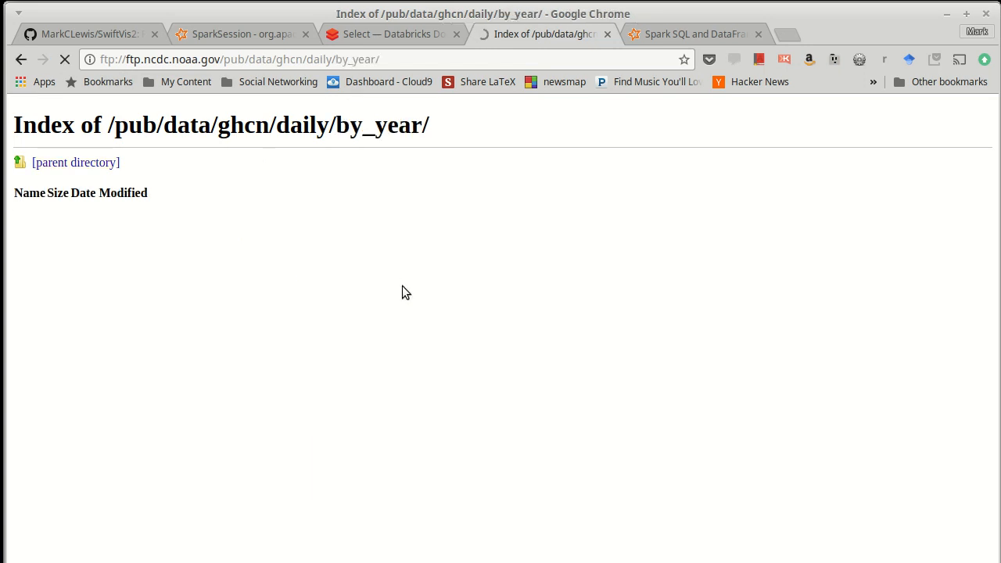
scroll("down", 3)
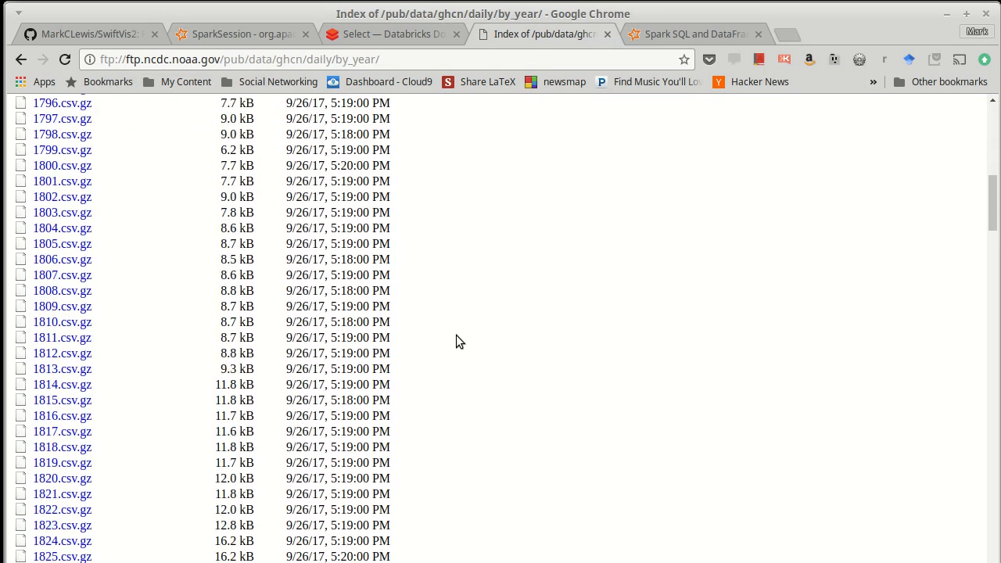
scroll("down", 3)
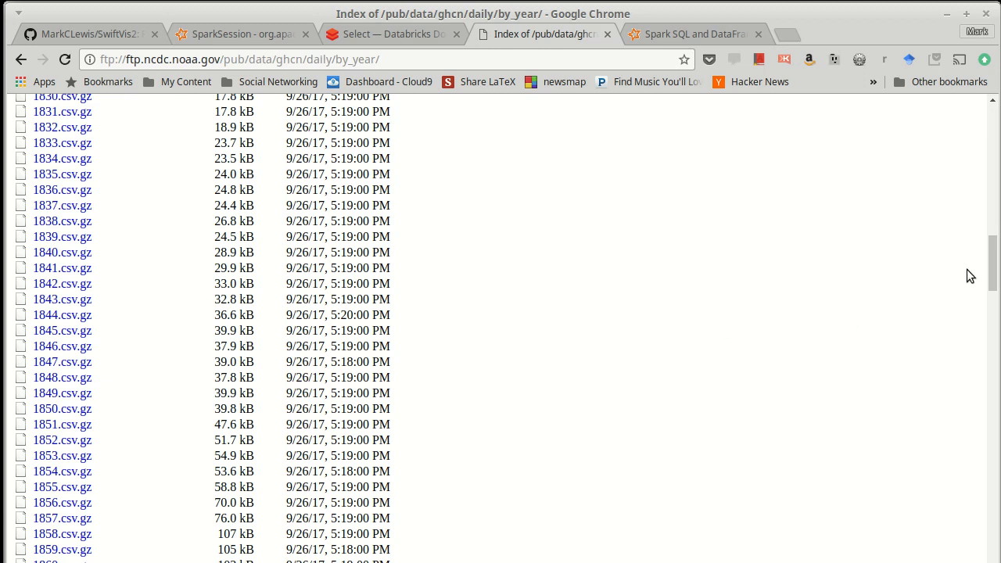
scroll("down", 3)
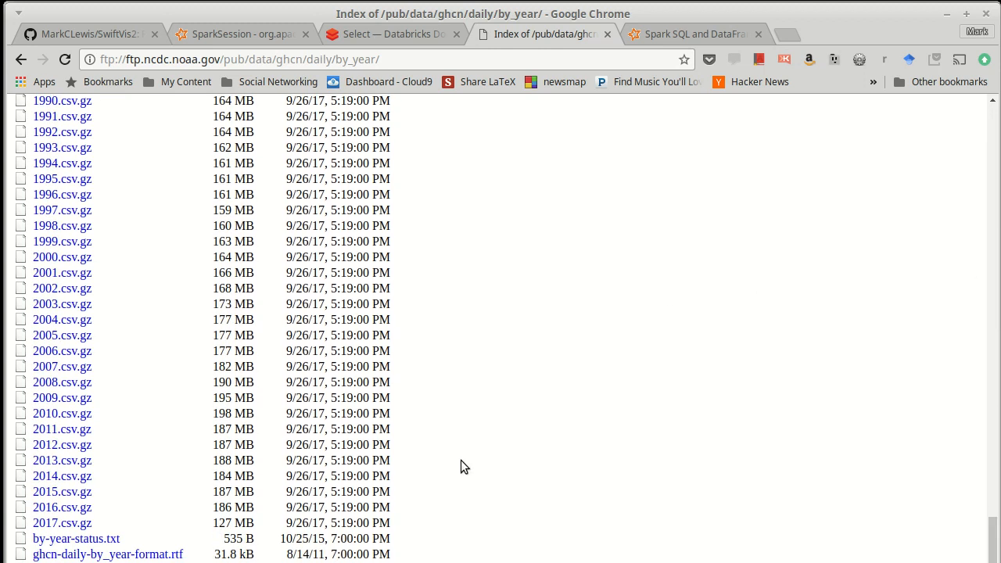
mouse_move(804, 426)
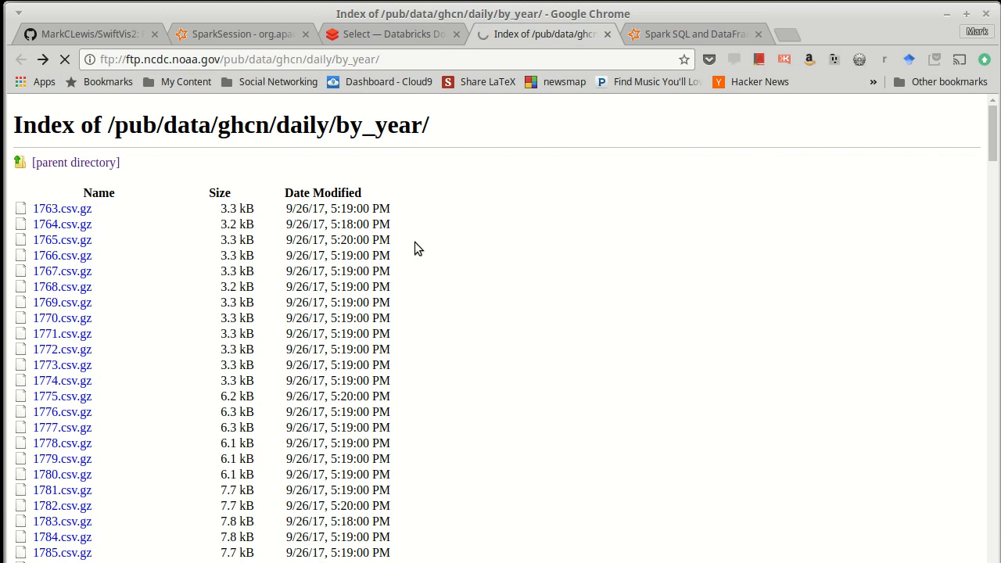
left_click(75, 162)
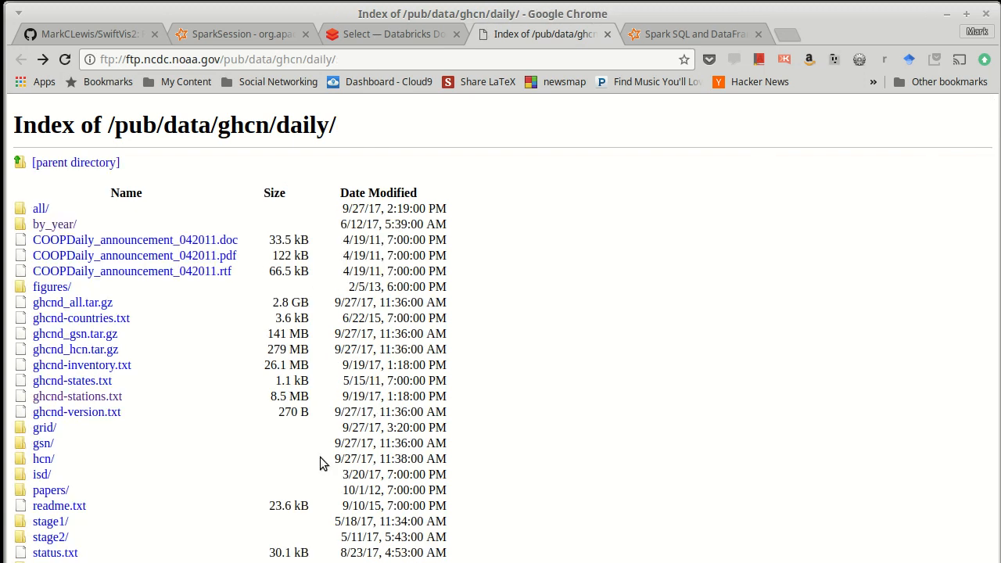
mouse_move(288, 476)
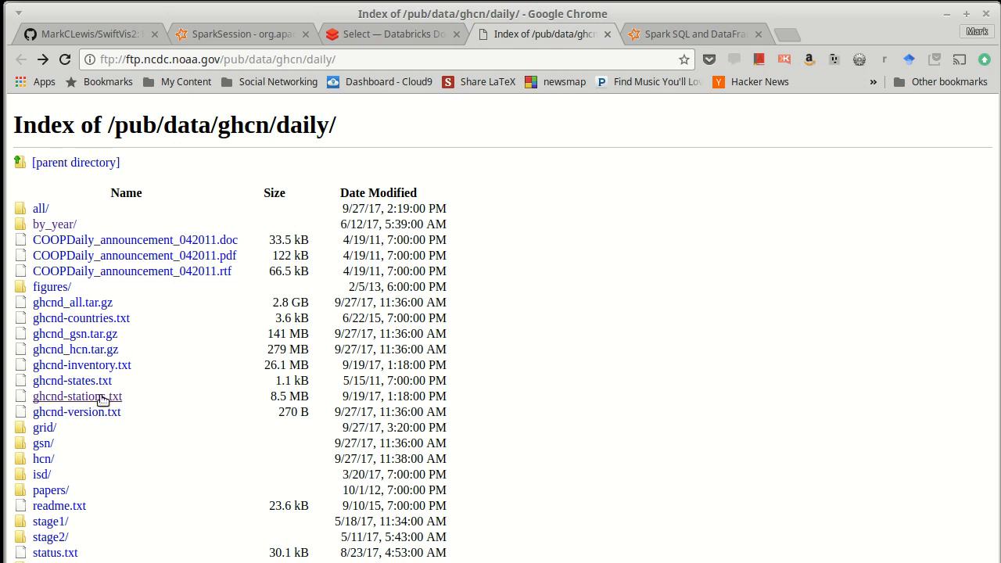
mouse_move(135, 405)
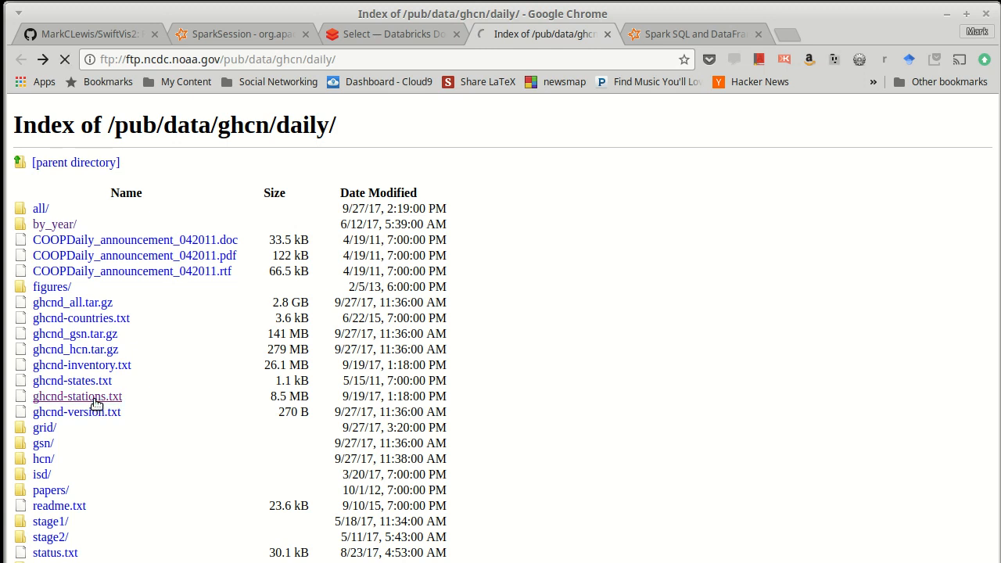
left_click(77, 396)
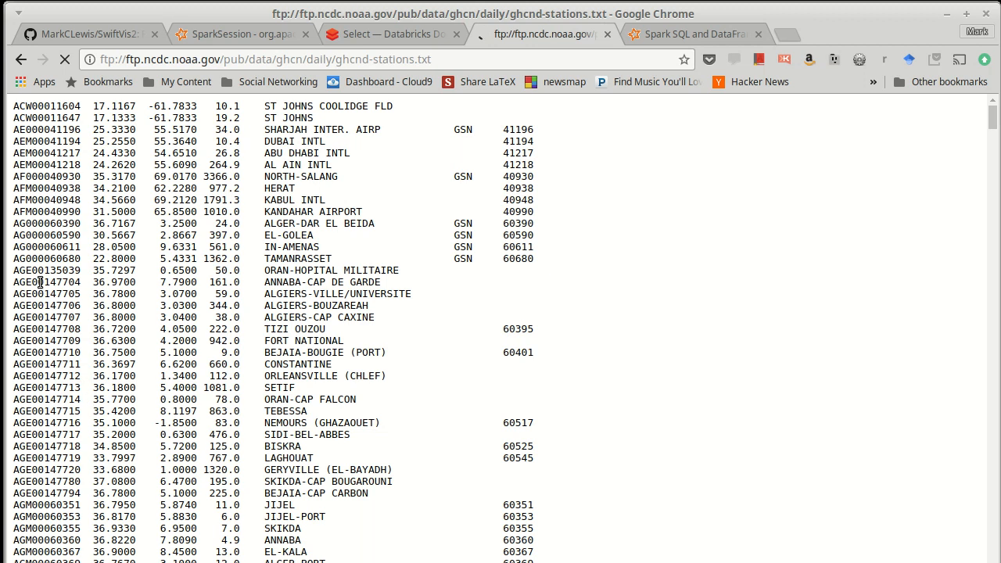
mouse_move(22, 248)
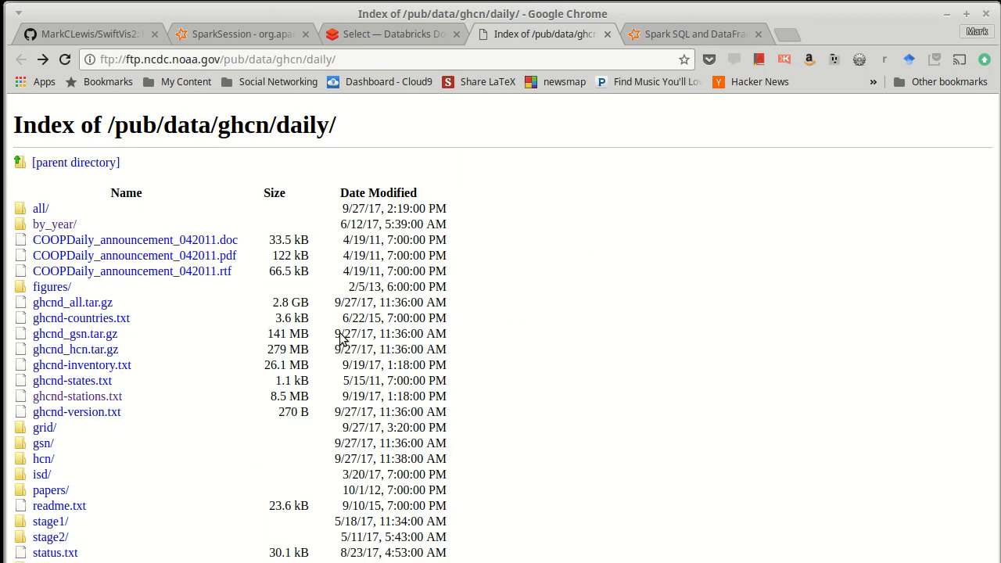
mouse_move(440, 365)
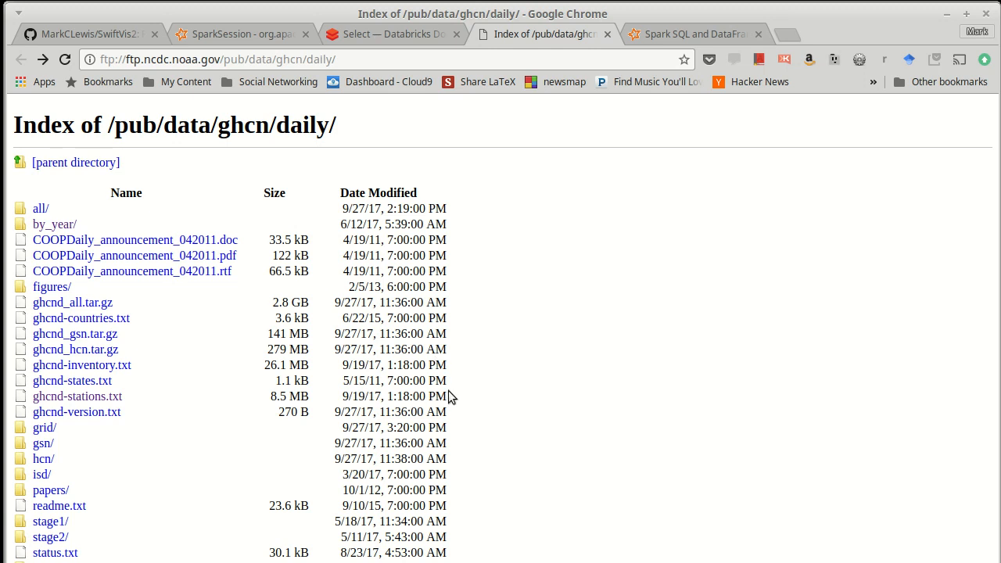
mouse_move(479, 322)
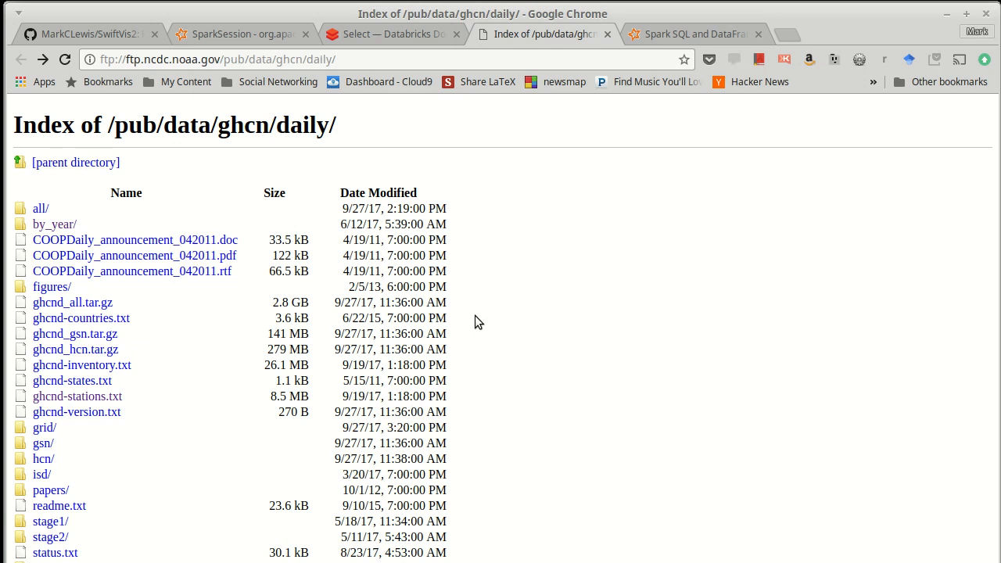
mouse_move(473, 322)
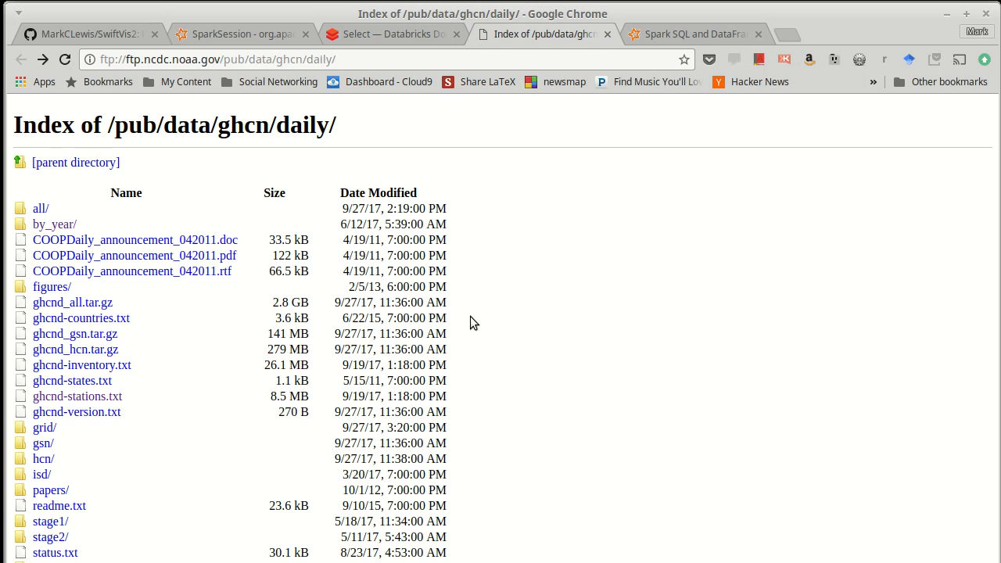
mouse_move(483, 325)
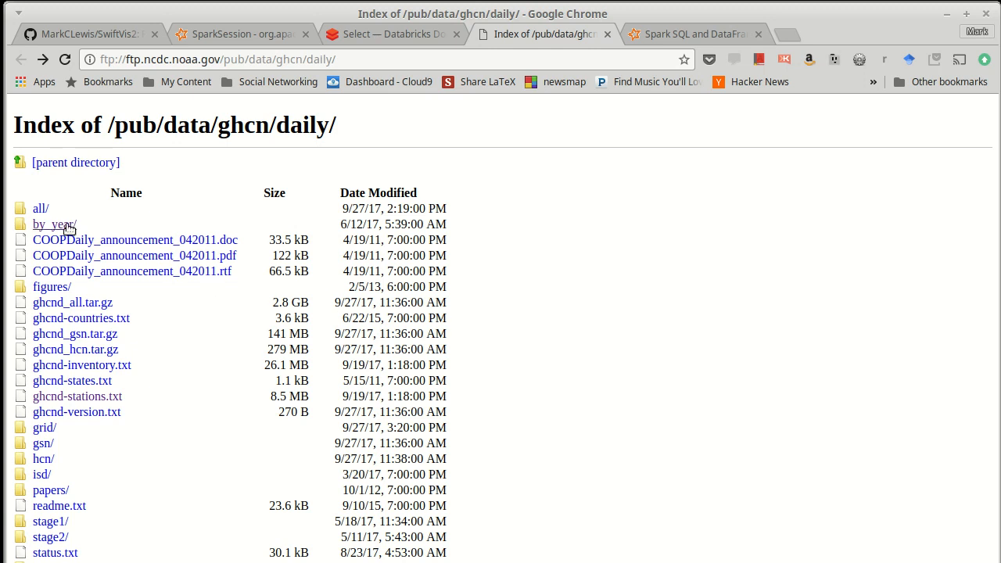
left_click(50, 225)
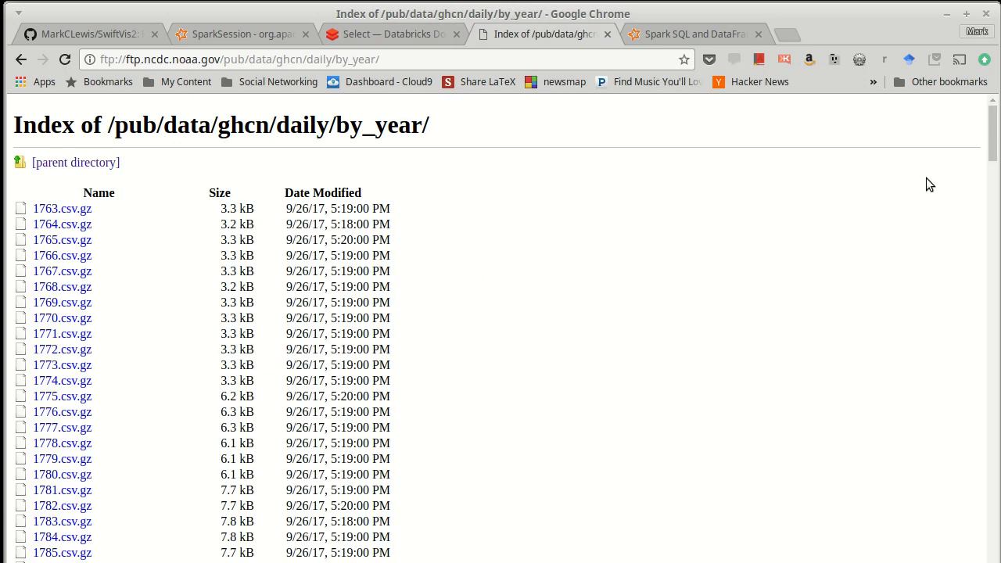
scroll("down", 3)
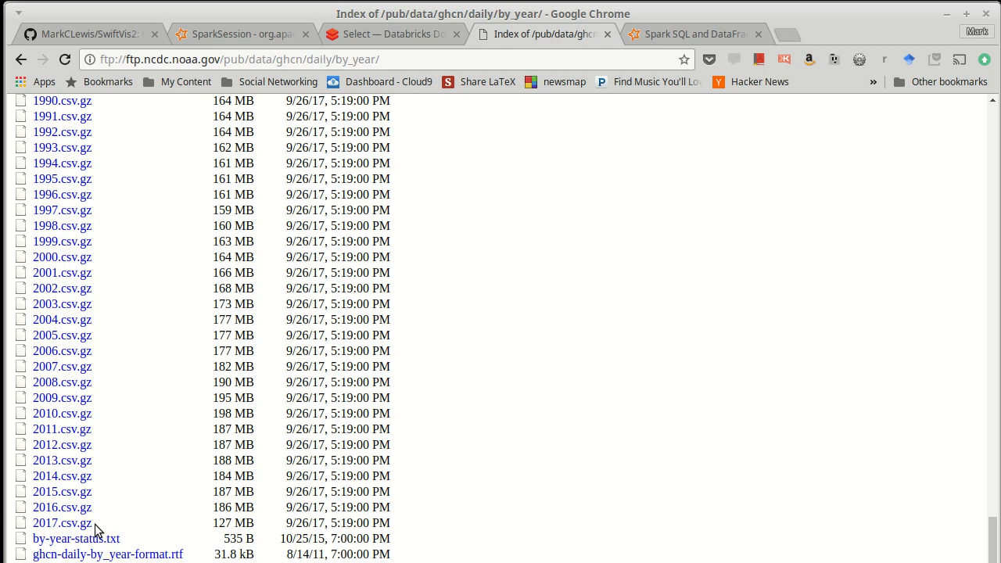
mouse_move(831, 452)
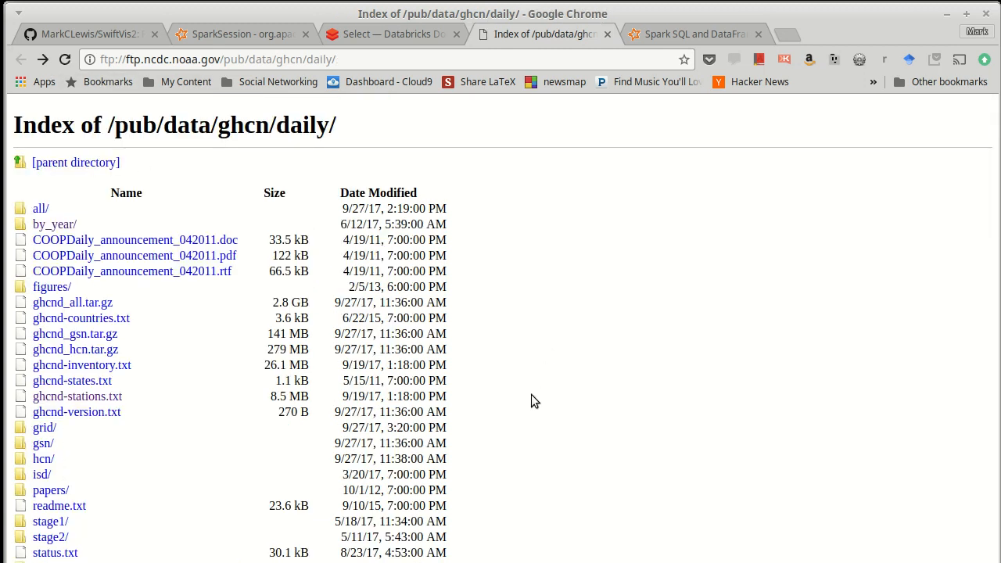
mouse_move(258, 399)
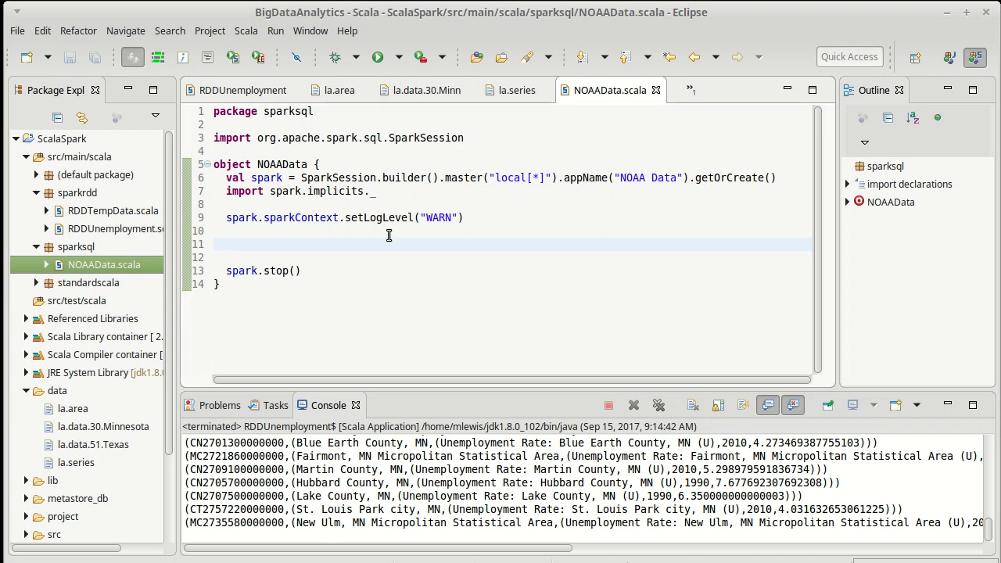
- Write a spark.read.csv call reading "data/2017.csv" using autocomplete
type("sp")
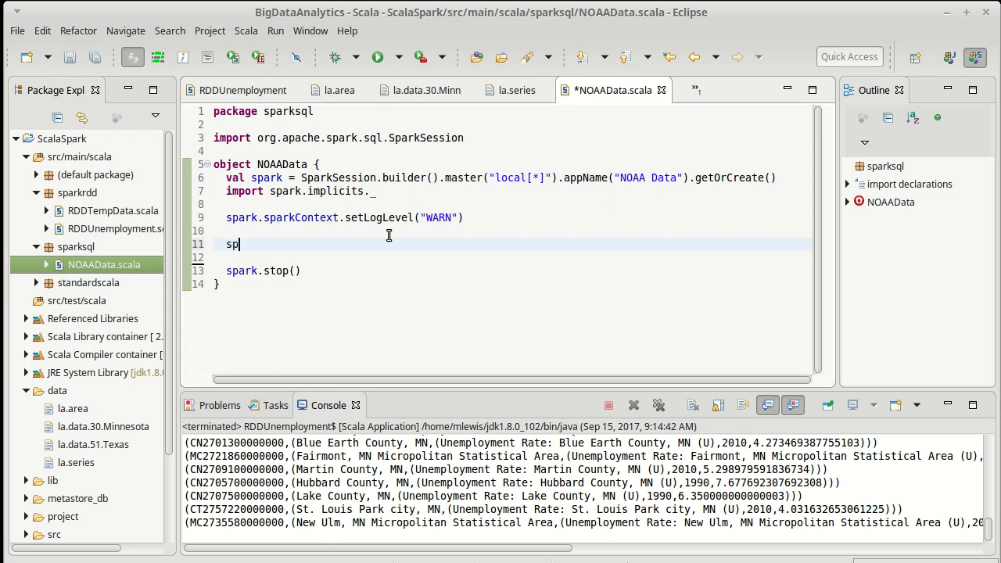
type("ark")
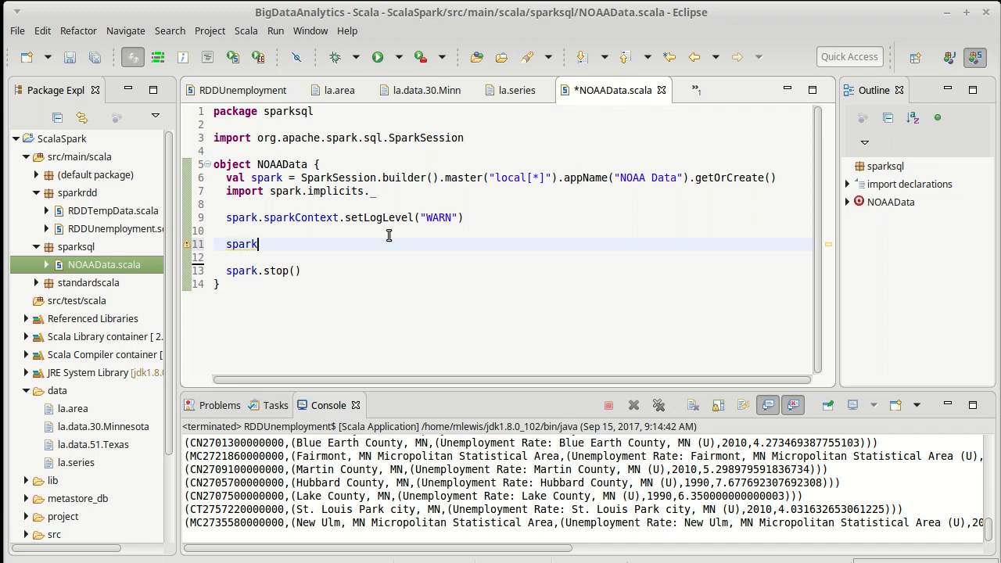
type(".")
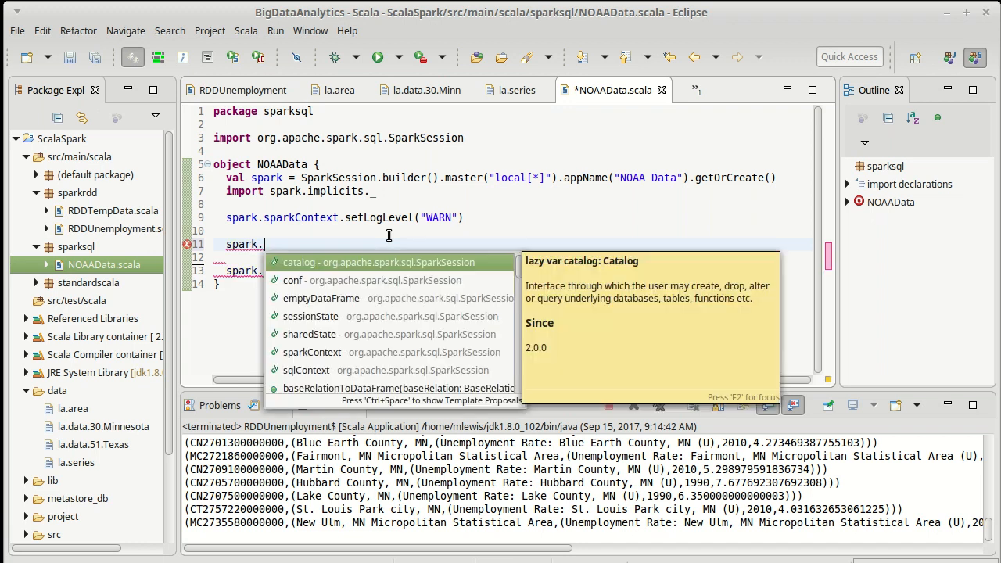
type("read")
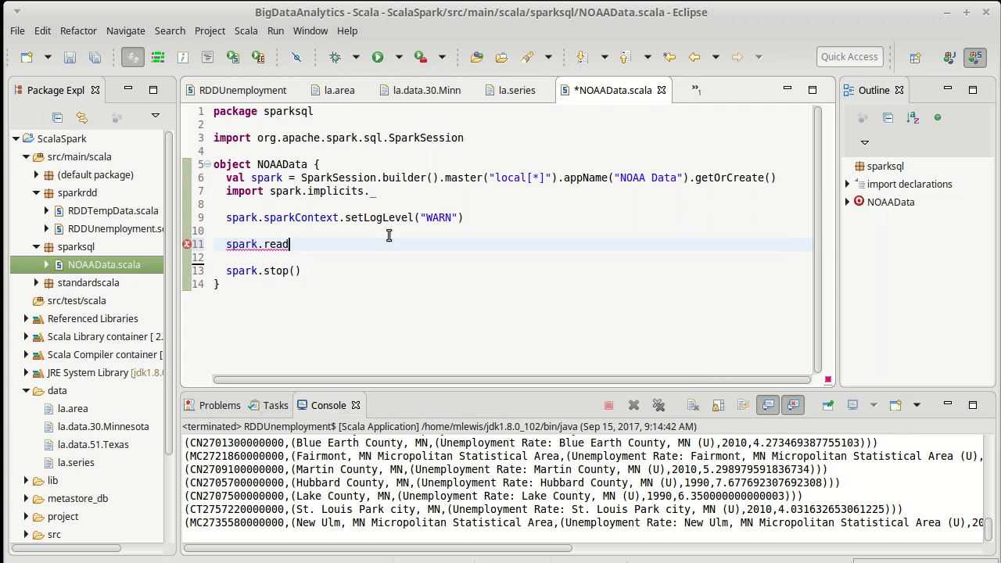
type(".")
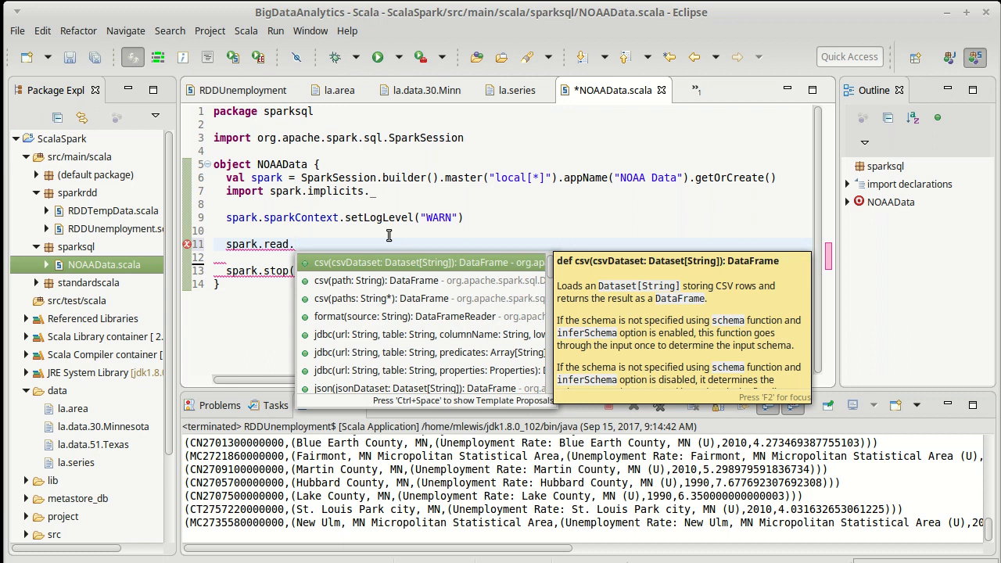
mouse_move(300, 244)
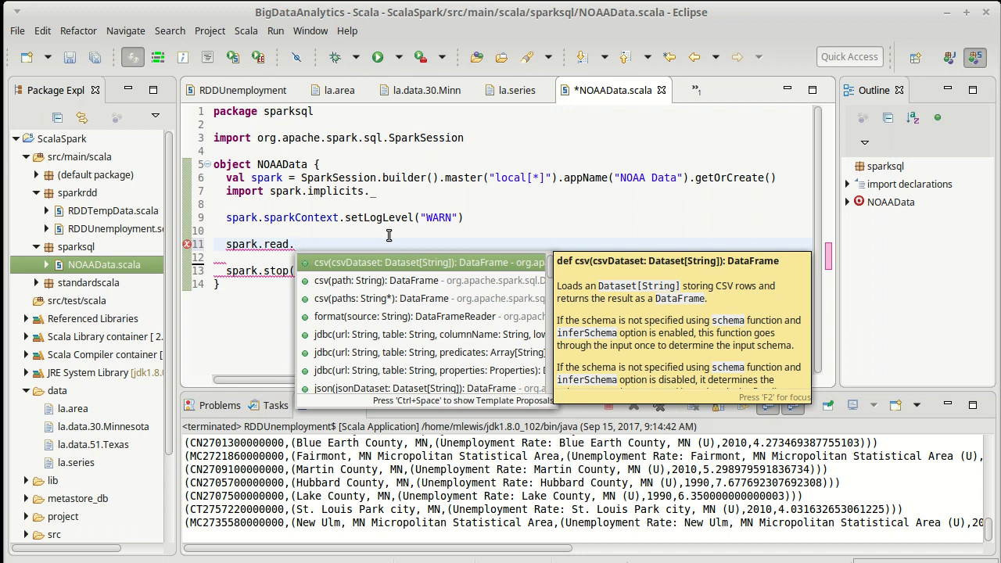
key("Escape")
type("csv(\"")
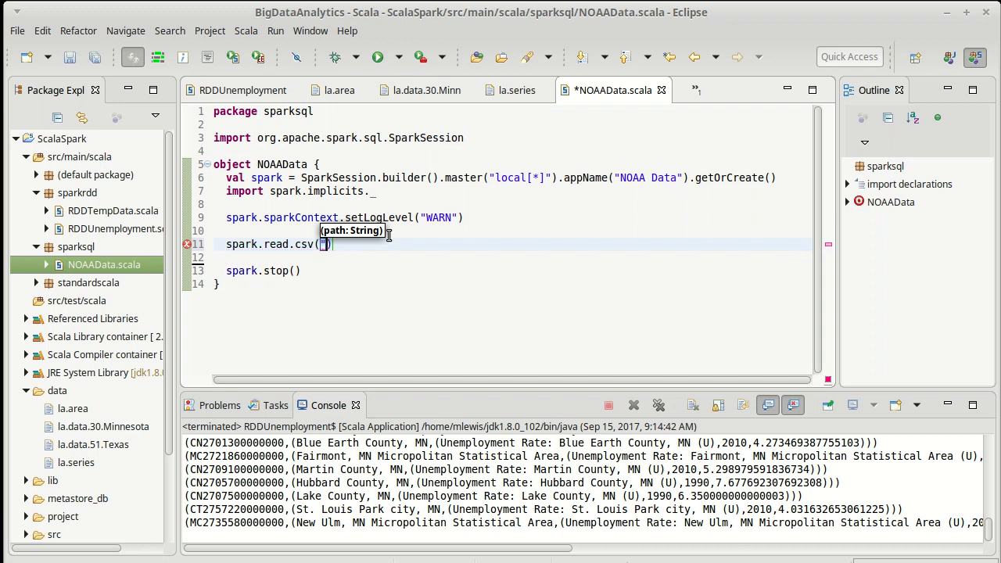
type("data")
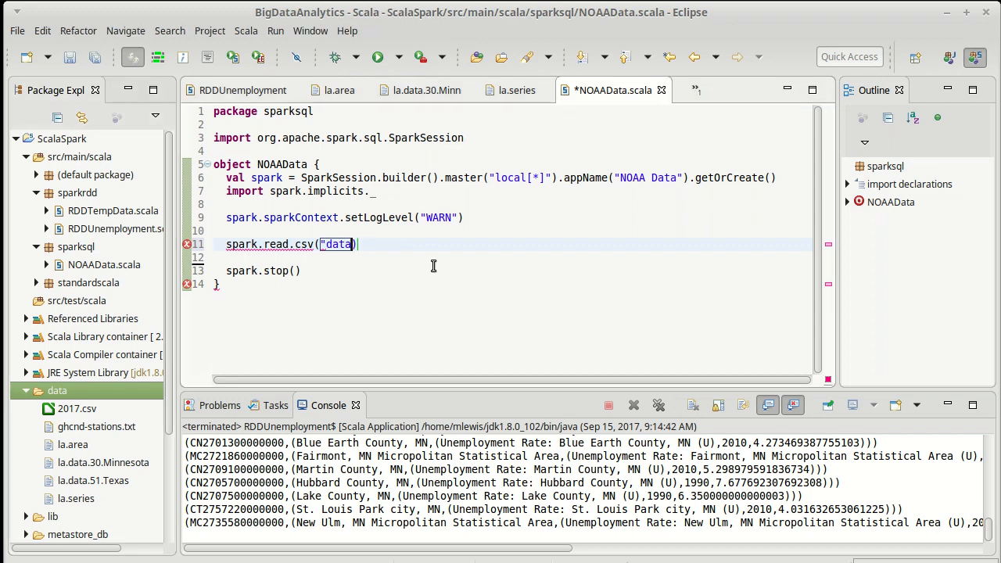
type("/201")
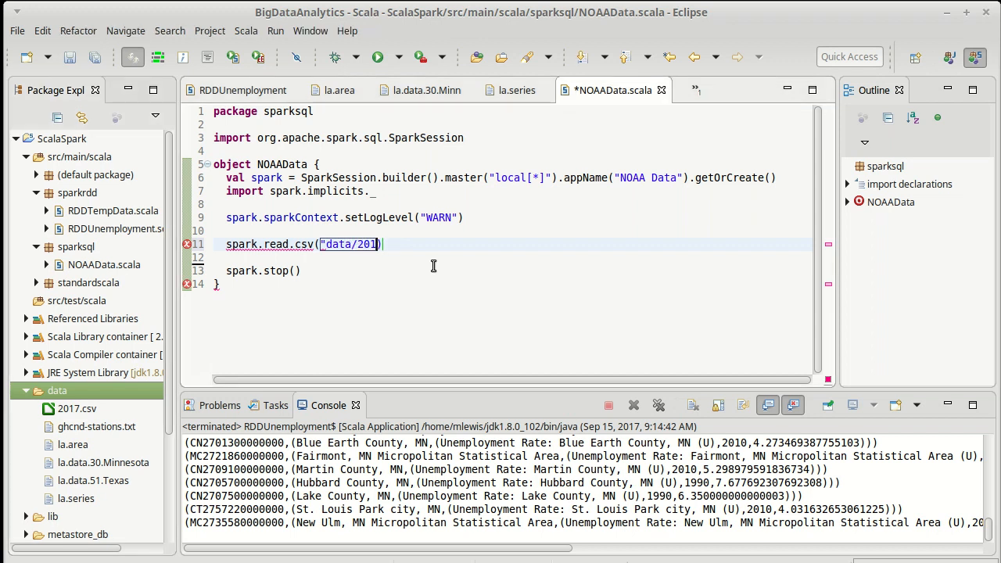
type("7.csv\"")
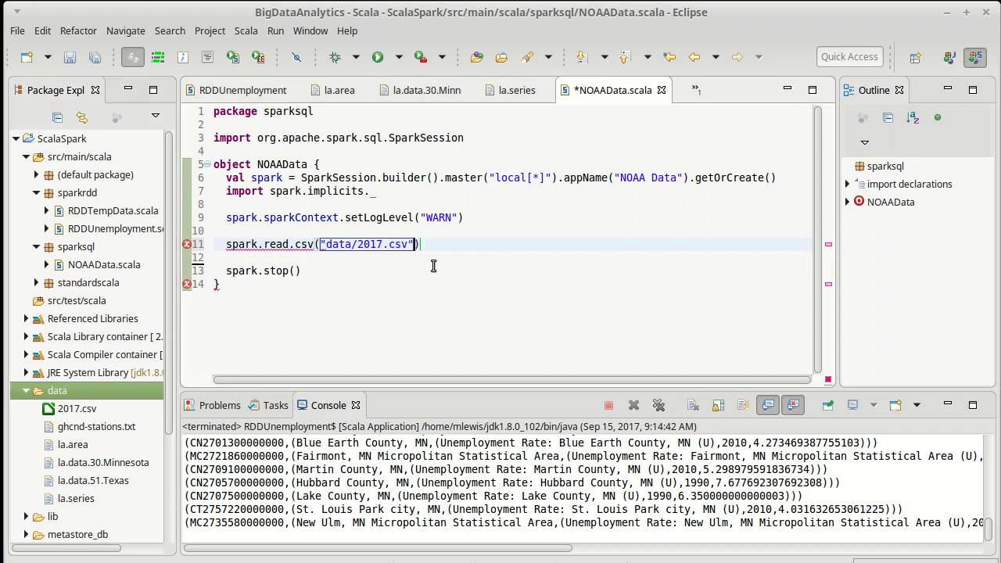
- Save and assign the read result to val data2017
key("ctrl+s")
type("val ")
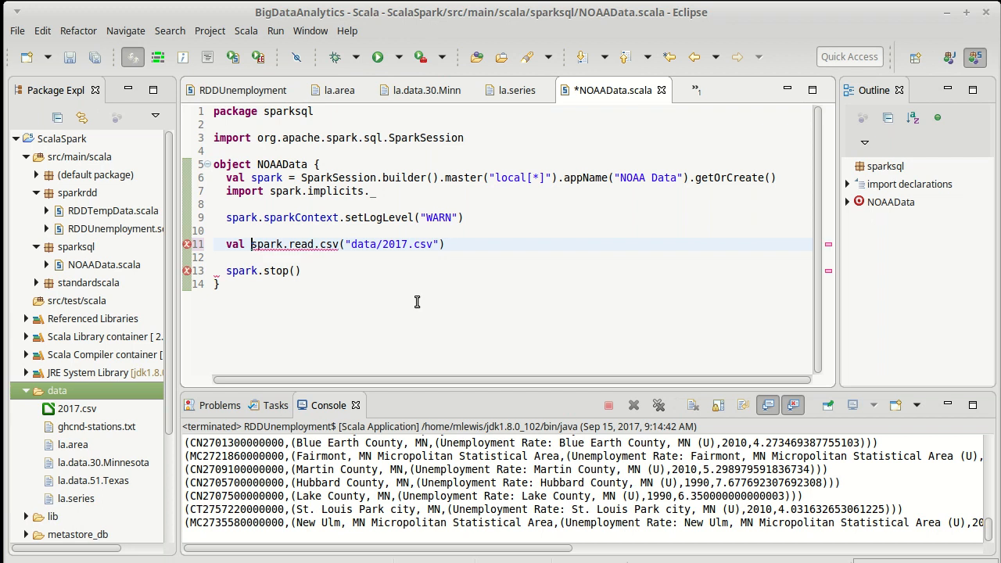
type("data2017 =")
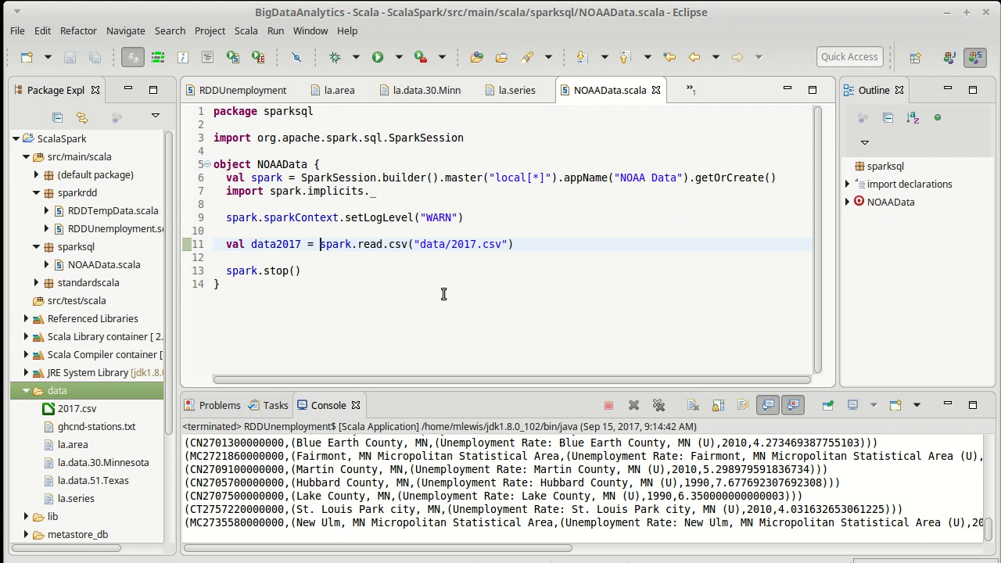
mouse_move(397, 299)
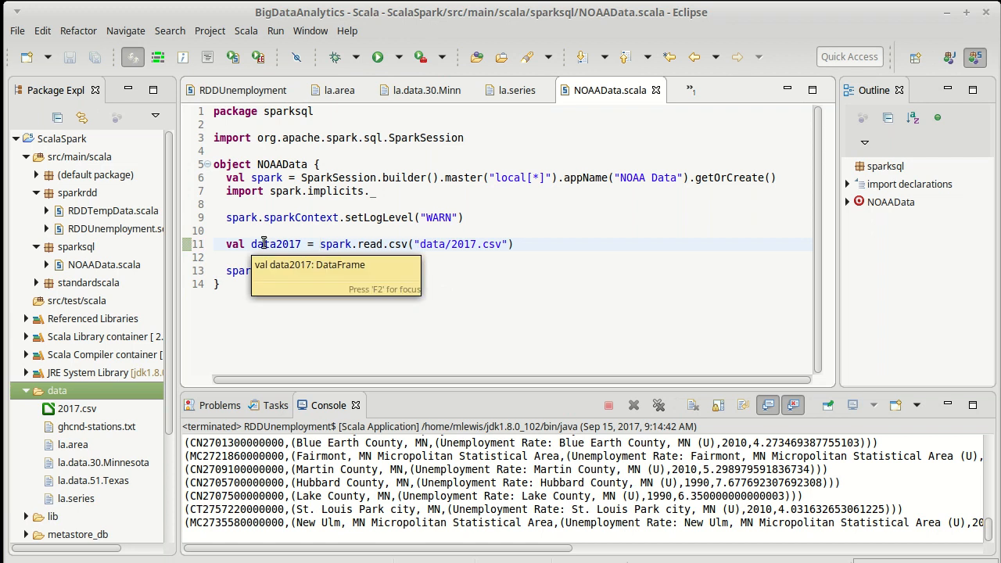
left_click(490, 238)
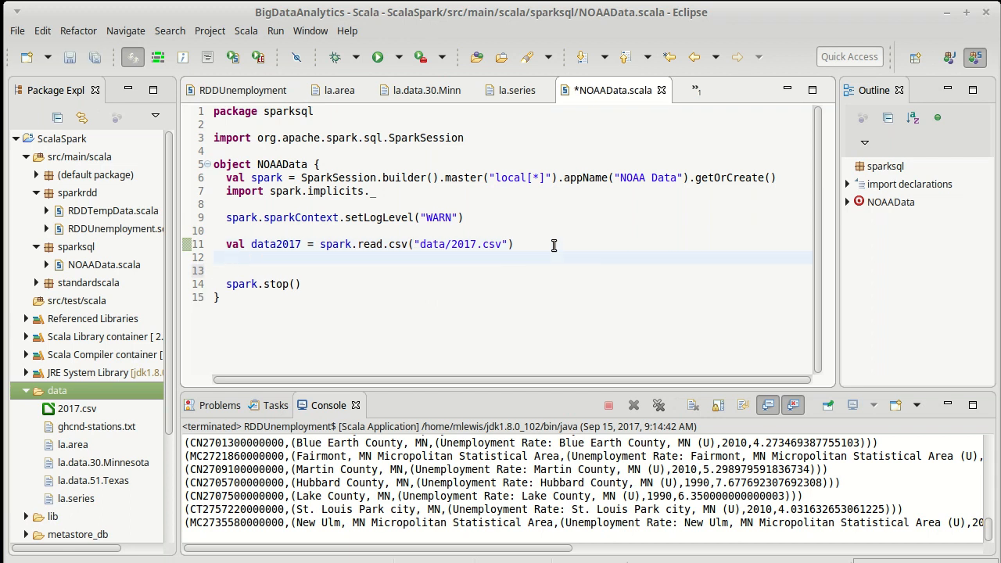
- Add a data2017.show() call using autocomplete
type("data2")
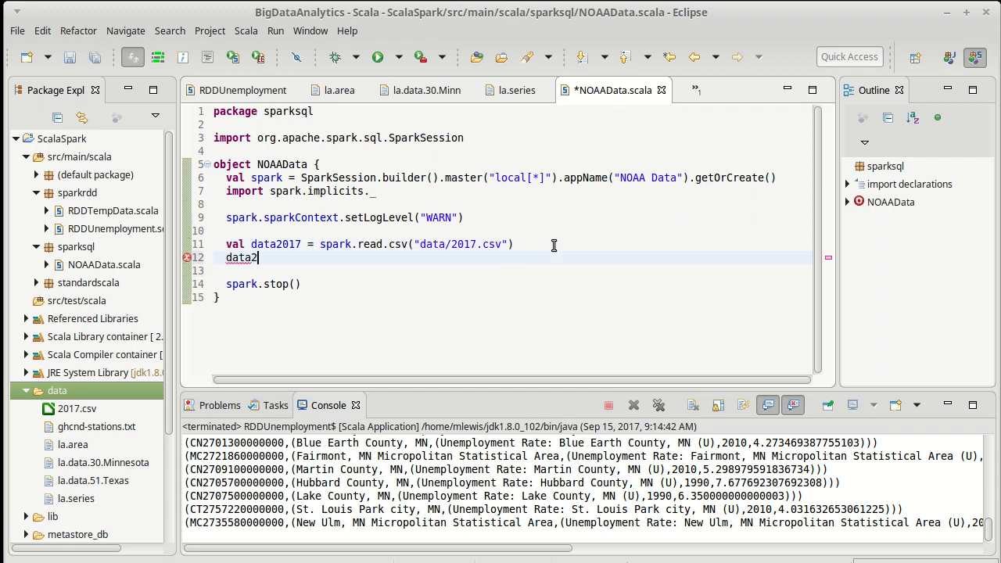
type("017.sh")
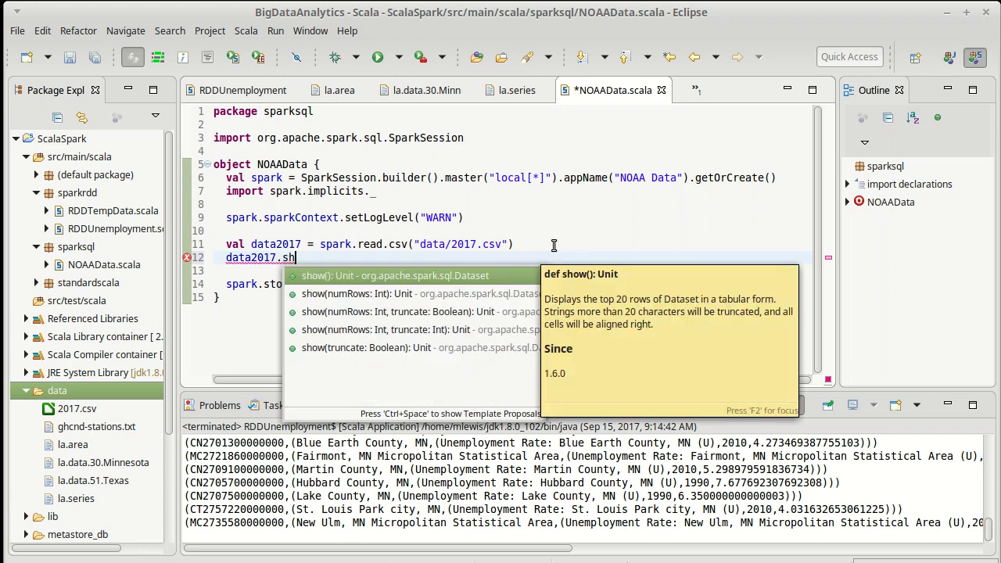
key("Enter")
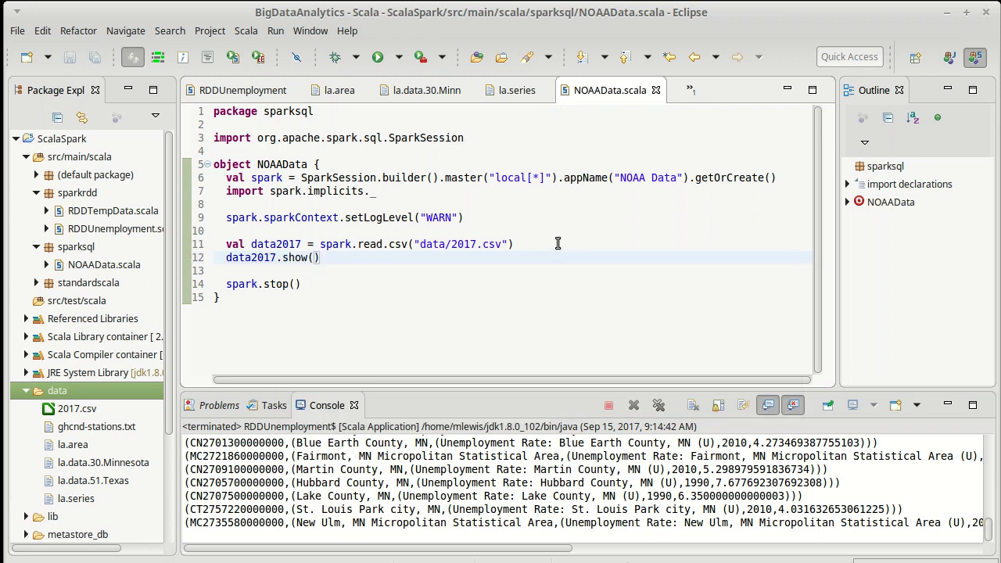
- Make NOAAData extend JFXApp and import scalafx.application.JFXApp
right_click(556, 243)
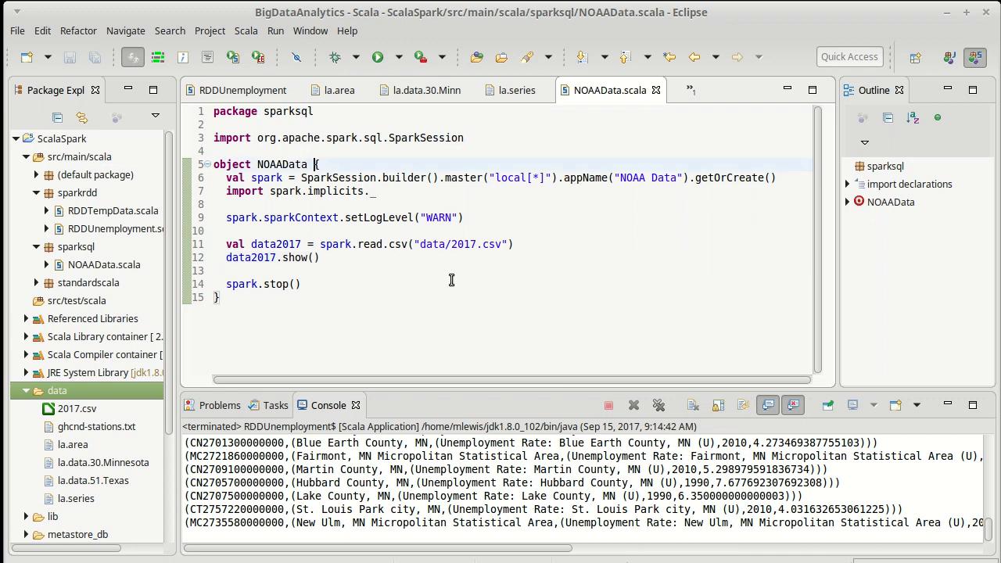
type("e")
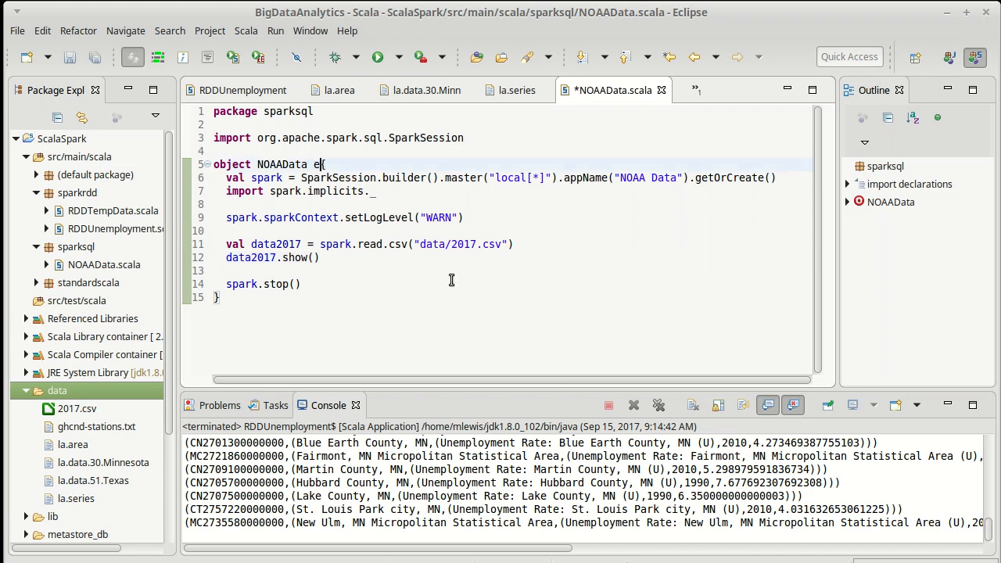
type("xtends JFXA")
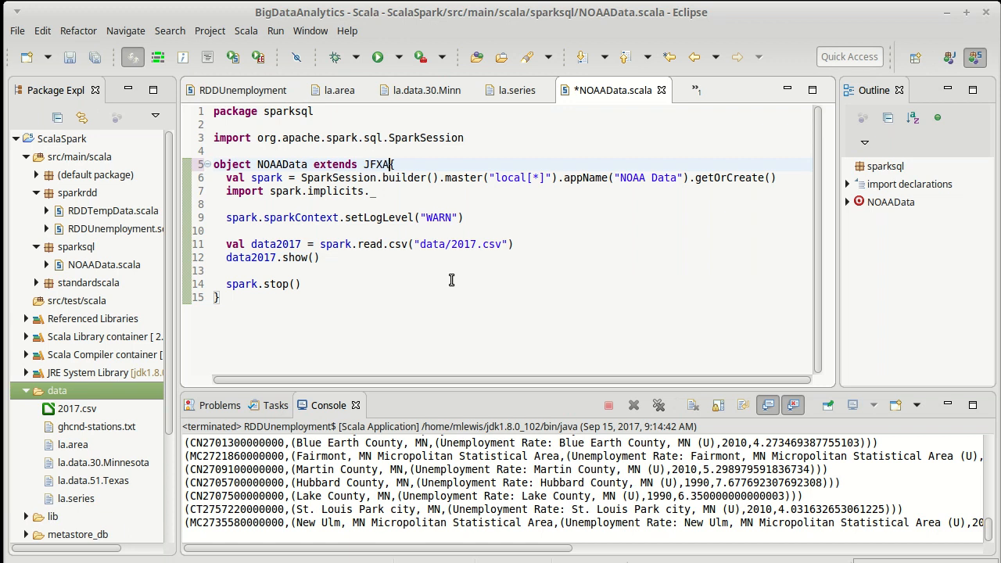
type("App")
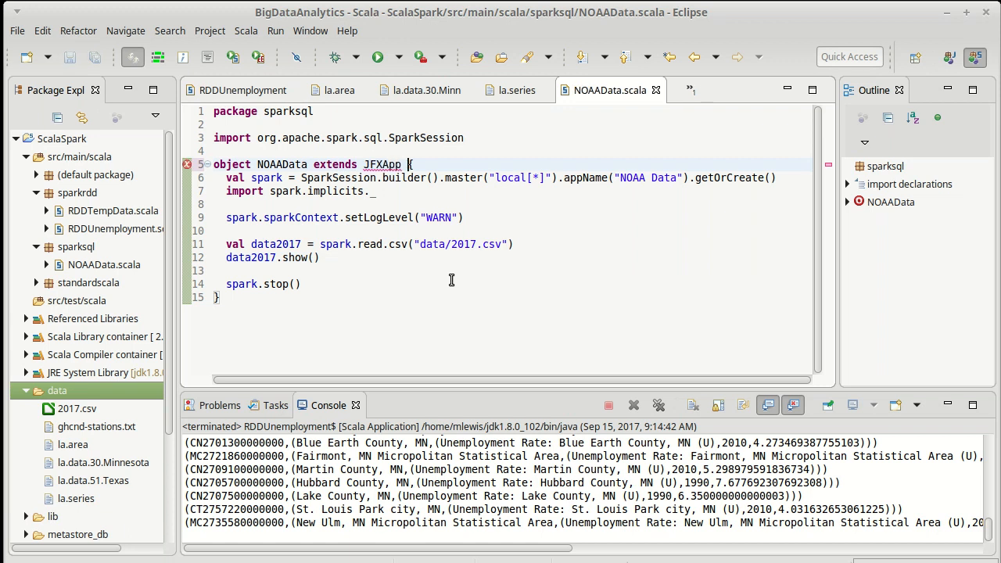
type("import scalafx.application.JFXApp")
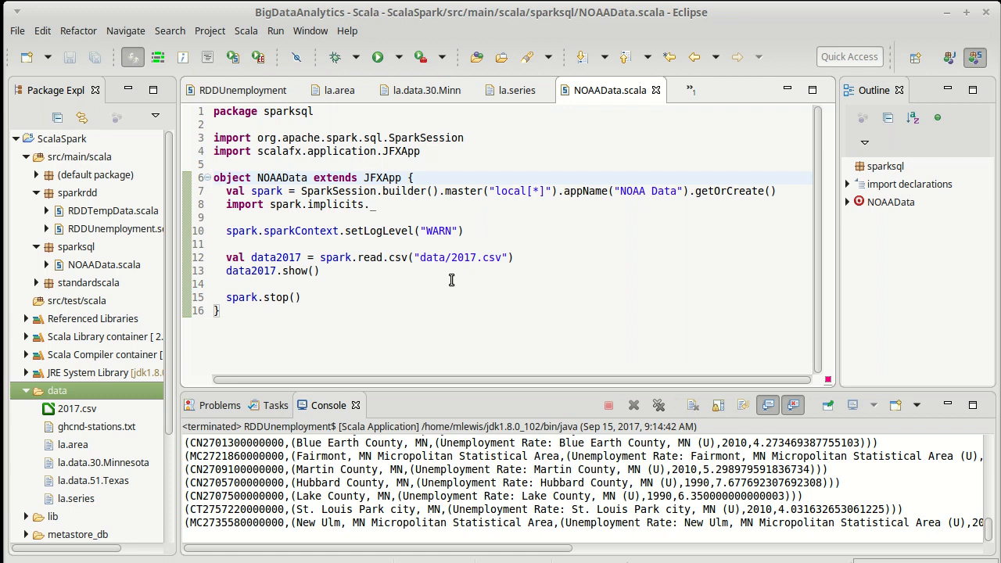
- Run NOAAData as a Scala Application to print the 2017 table
left_click(633, 405)
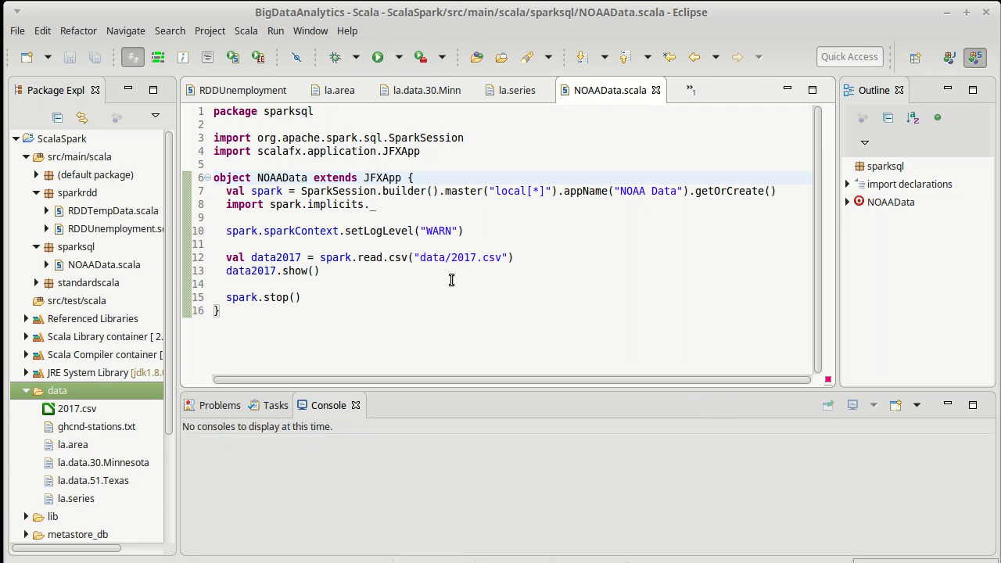
left_click(385, 56)
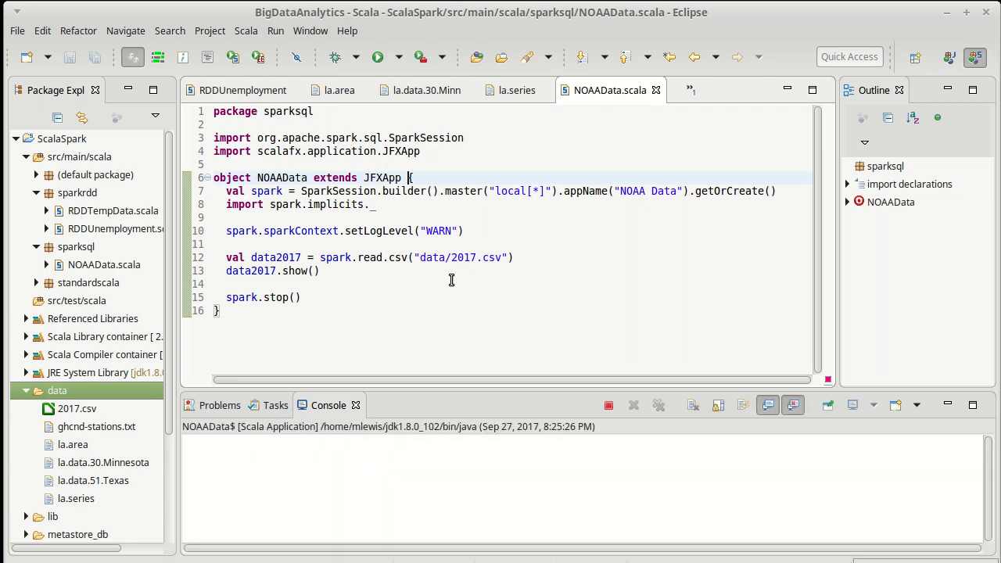
left_click(377, 57)
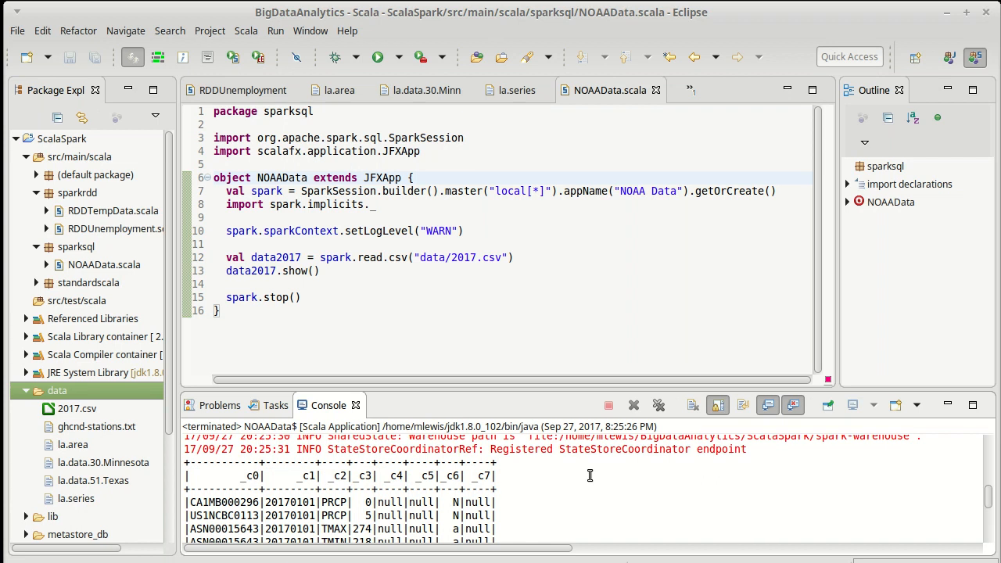
mouse_move(514, 477)
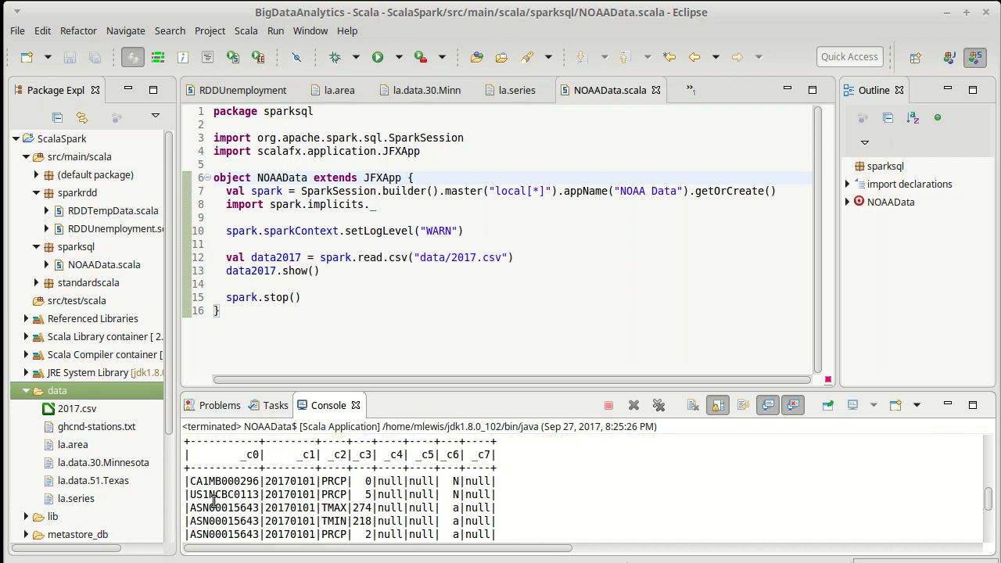
mouse_move(777, 267)
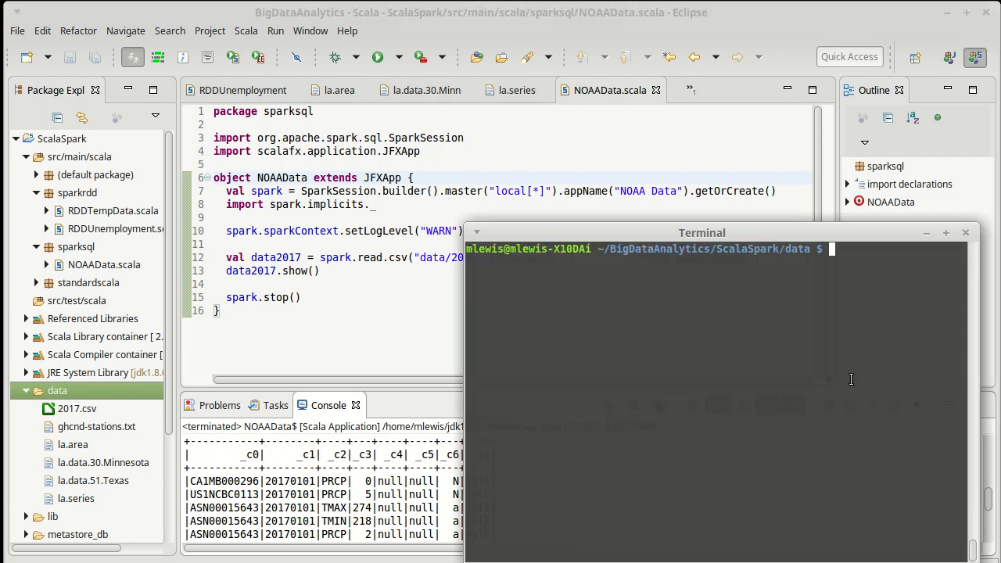
- Run less 2017.csv in the Terminal to view the raw rows
type("less 2")
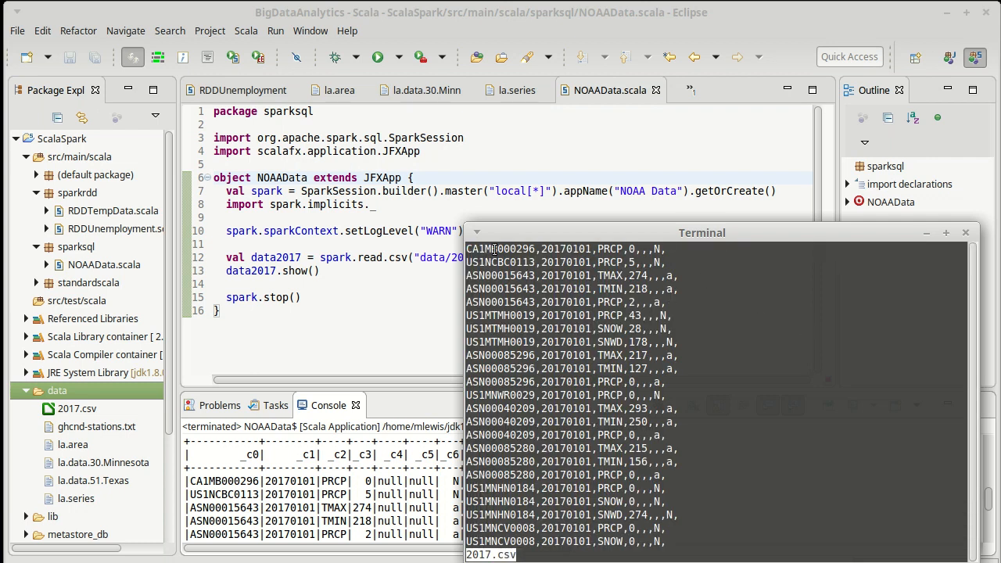
mouse_move(636, 341)
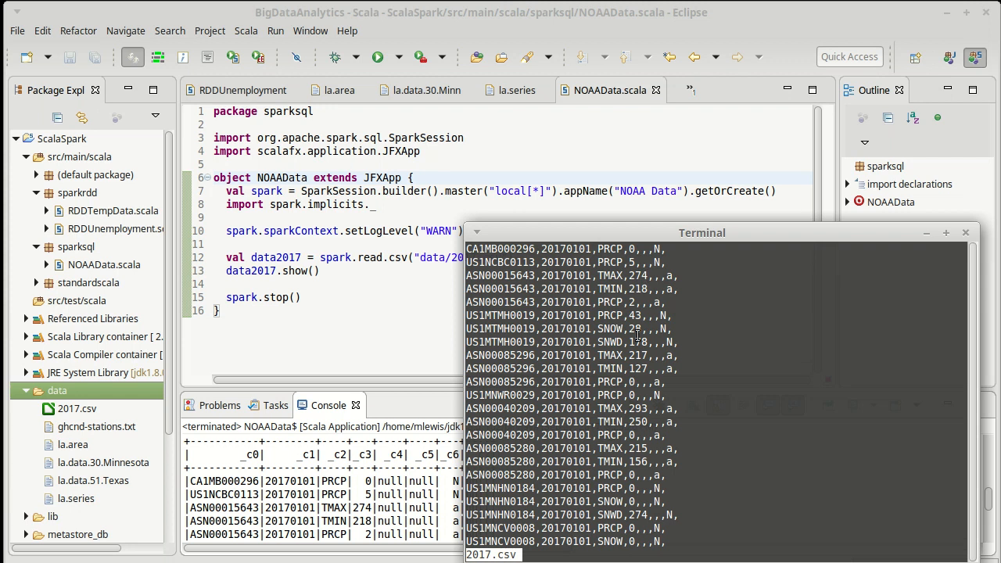
mouse_move(596, 382)
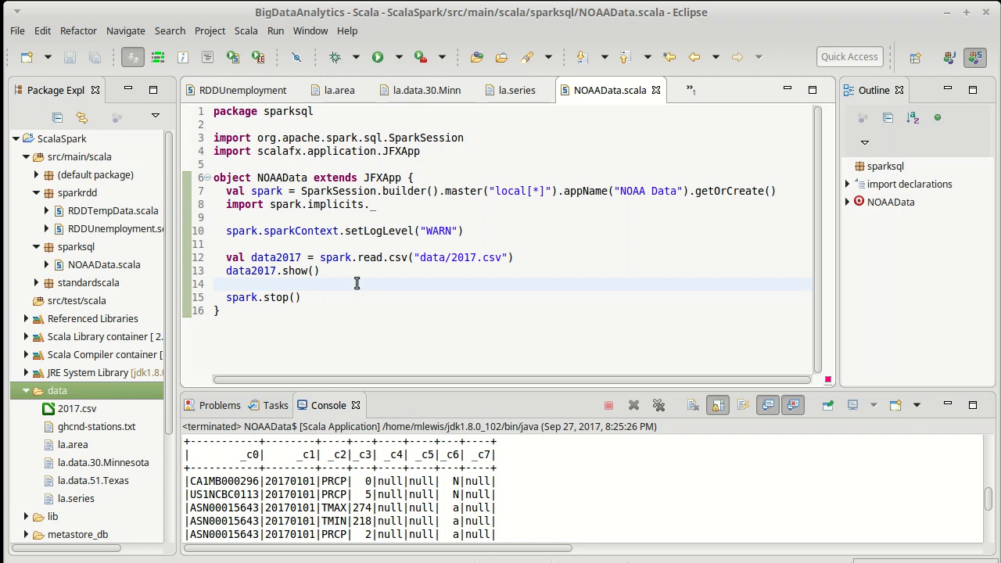
- Add data2017.schema.printTreeString() after the show call
type("data")
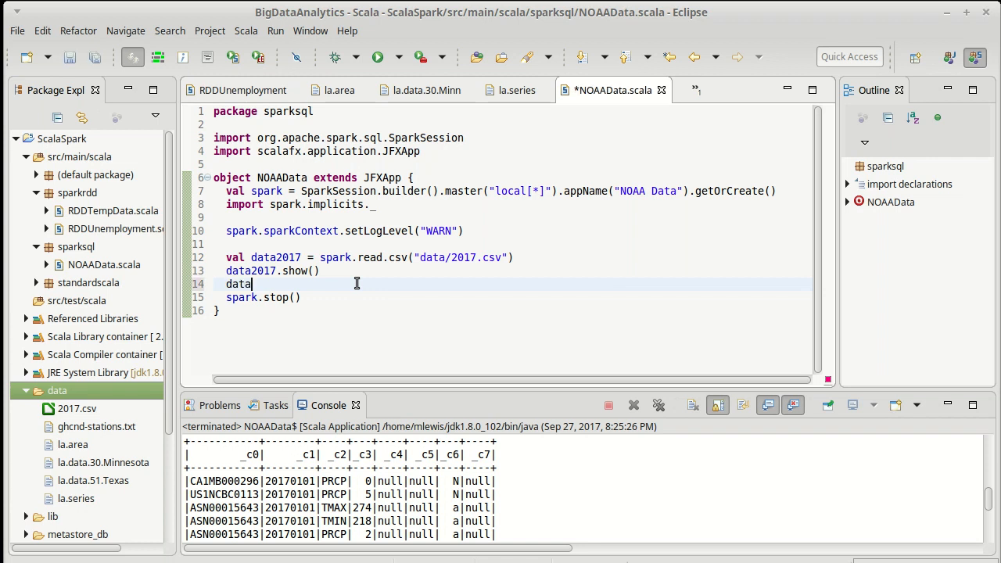
type("2017.schema")
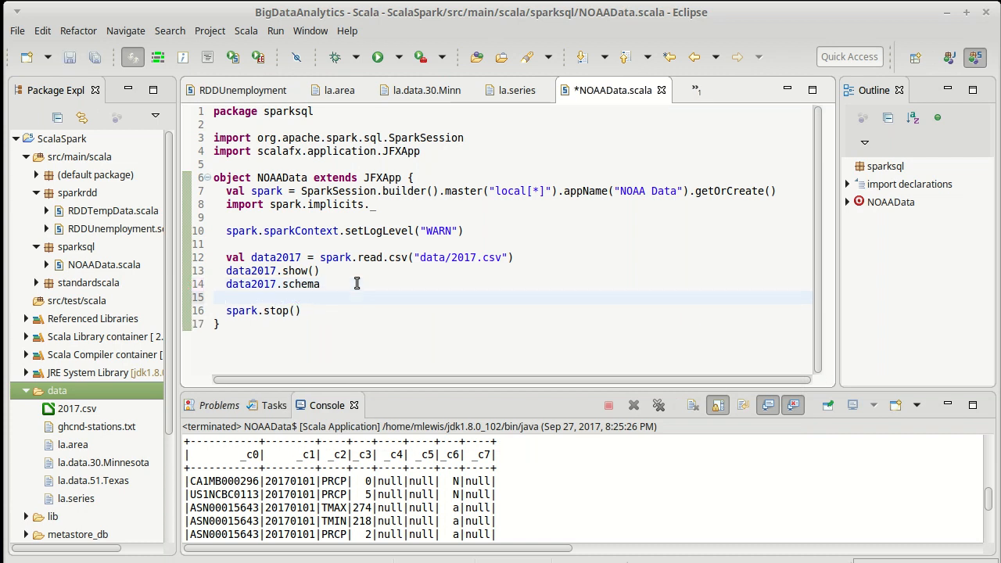
type(".")
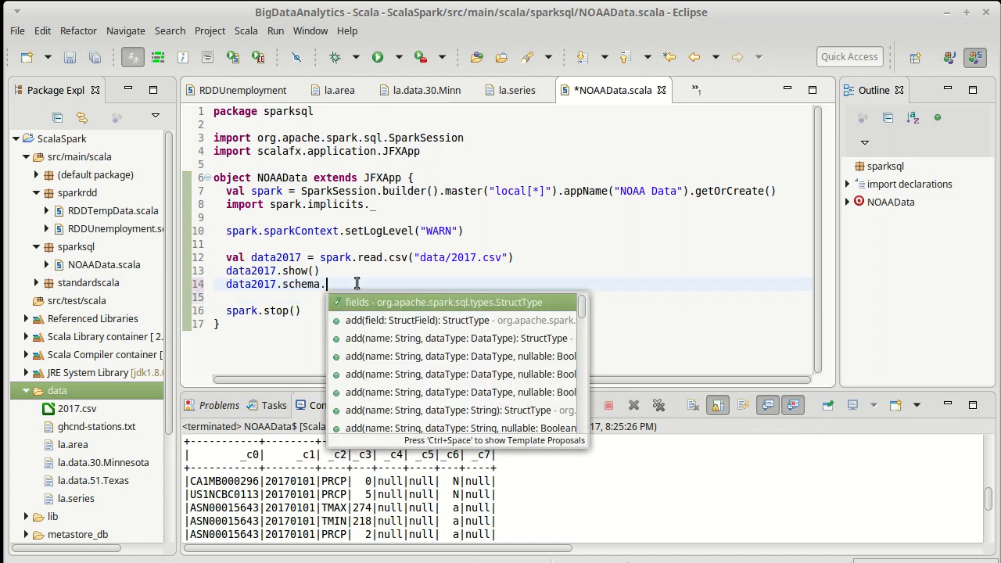
type("printTreeString()")
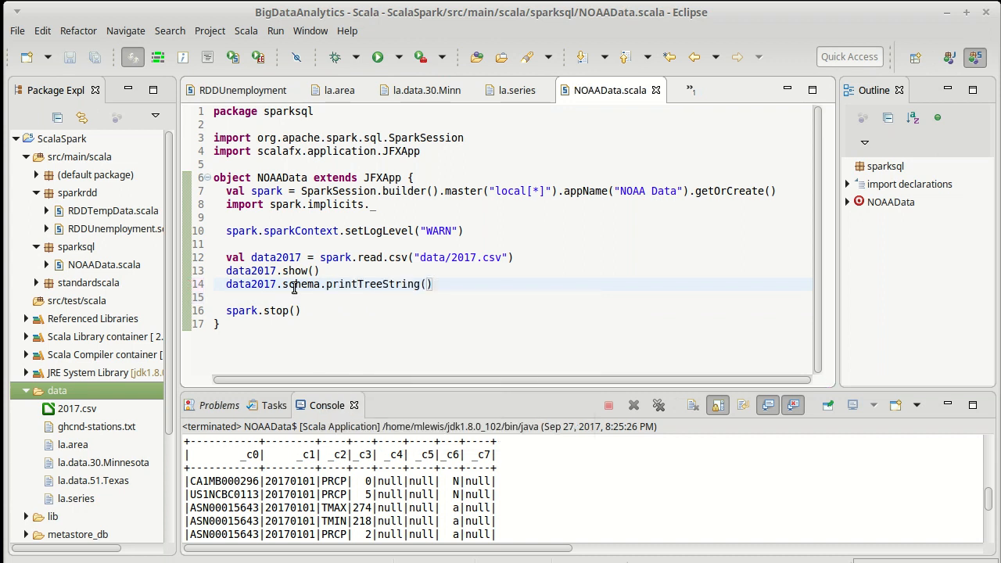
mouse_move(298, 285)
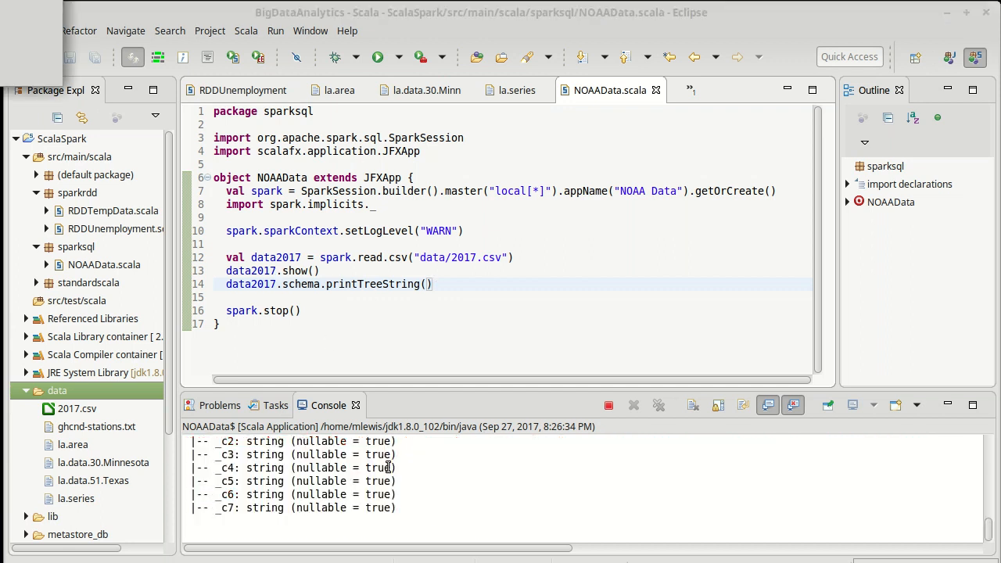
- Scroll the Console to the schema tree showing _c0 to _c7 as strings
left_click(607, 404)
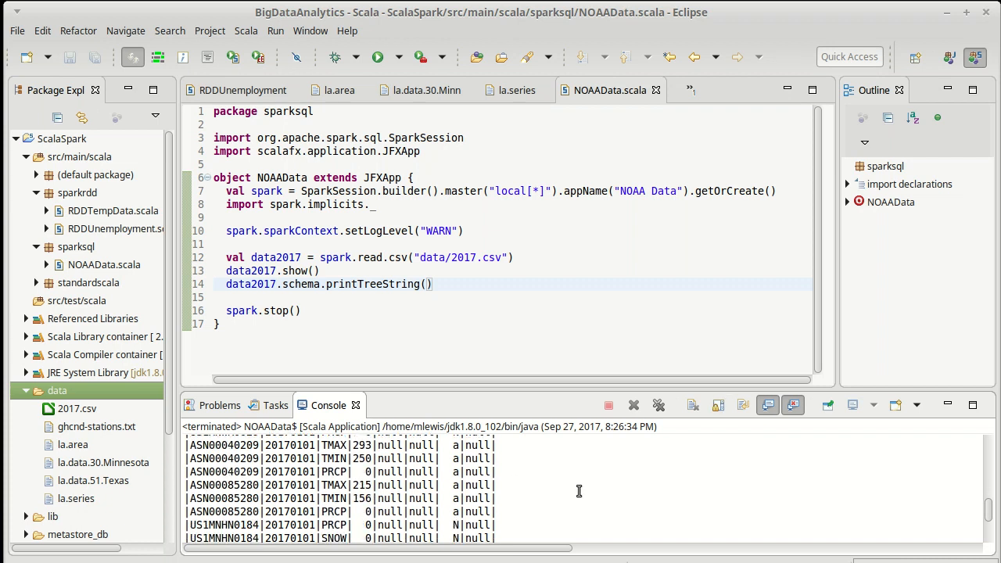
mouse_move(553, 475)
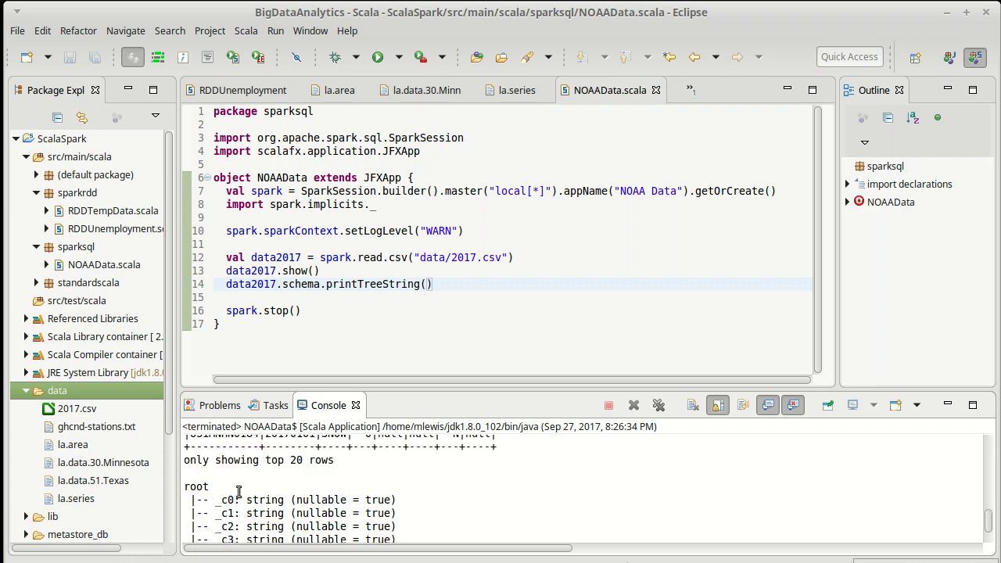
scroll("down", 3)
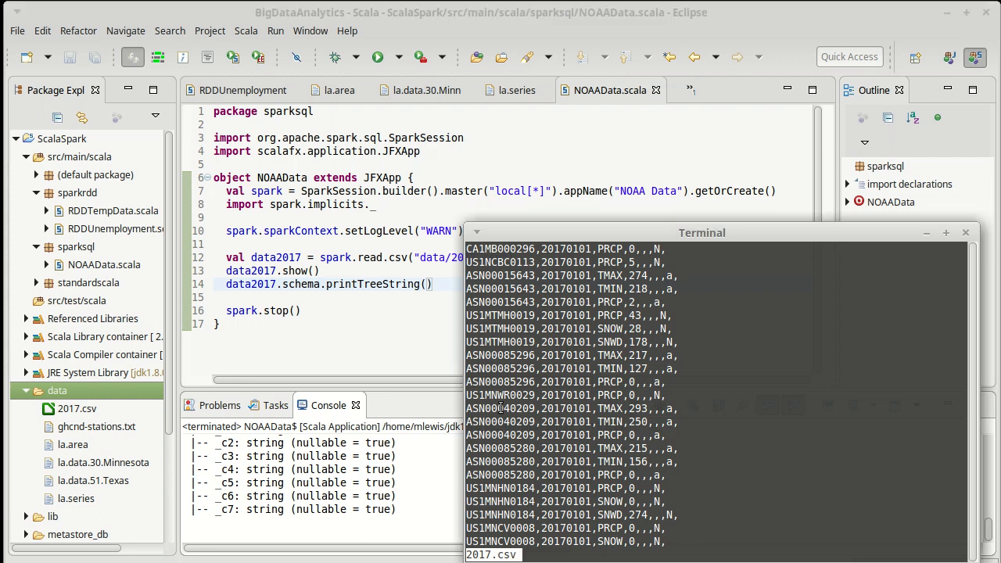
mouse_move(745, 405)
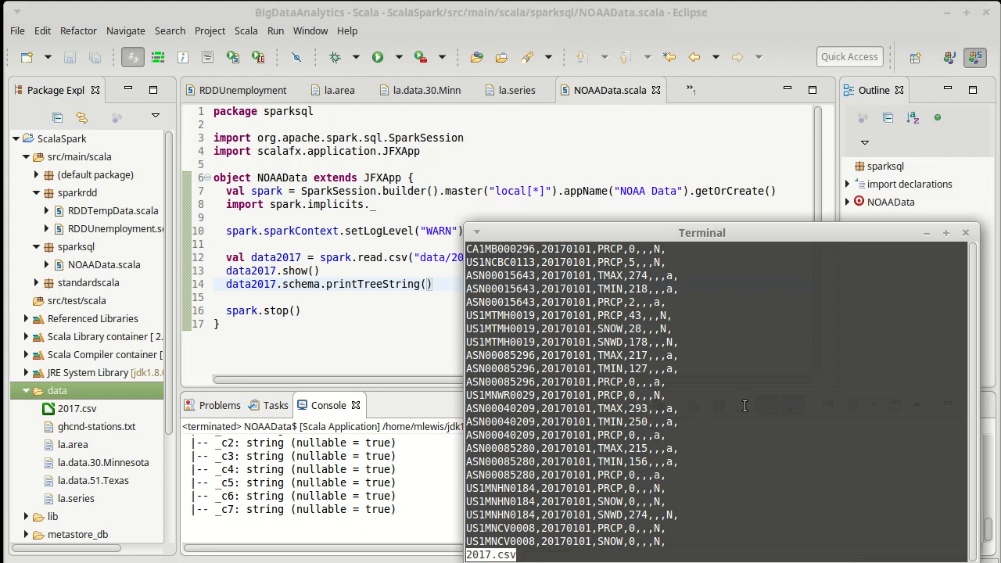